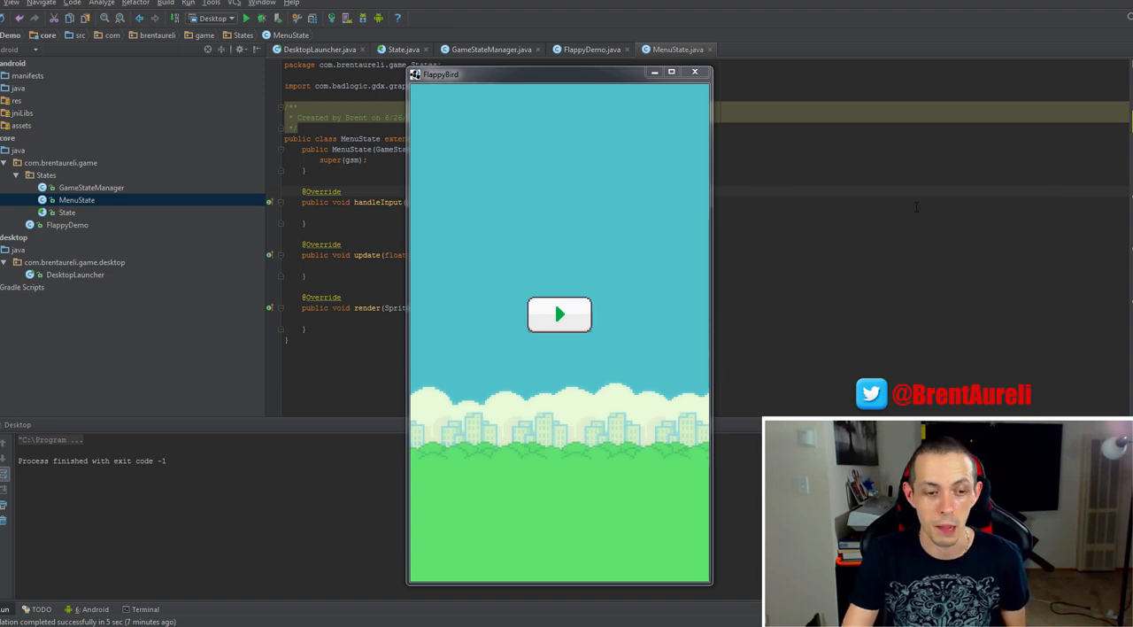
{"action": "mouse_move", "coordinate": [557, 276]}
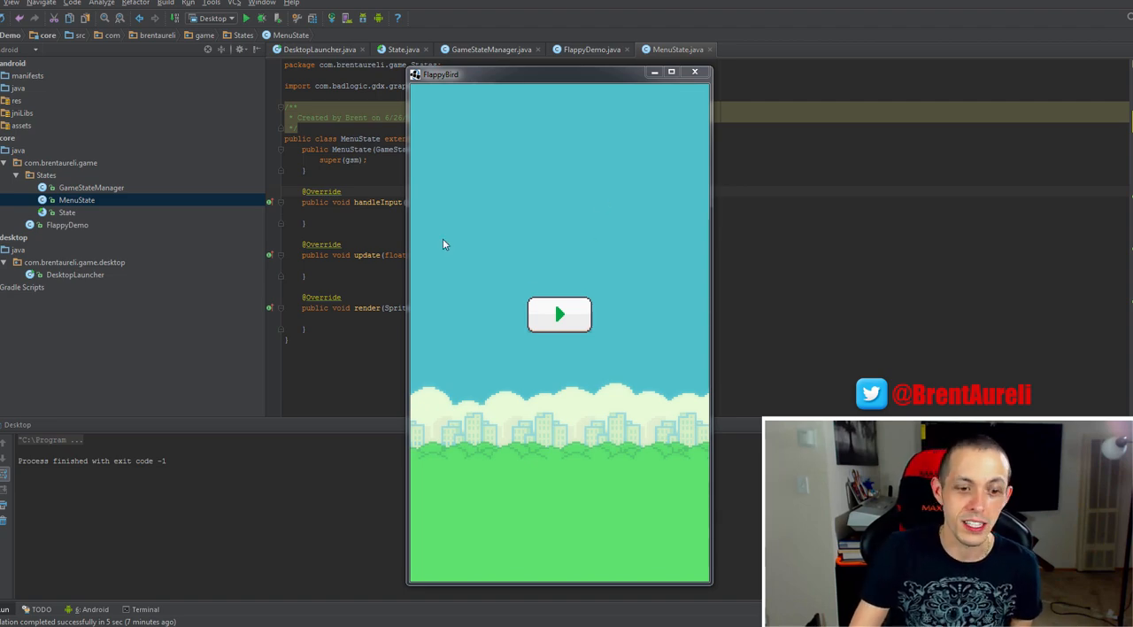
Close the running FlappyBird desktop window to return to MenuState.java
{"action": "left_click", "coordinate": [694, 71]}
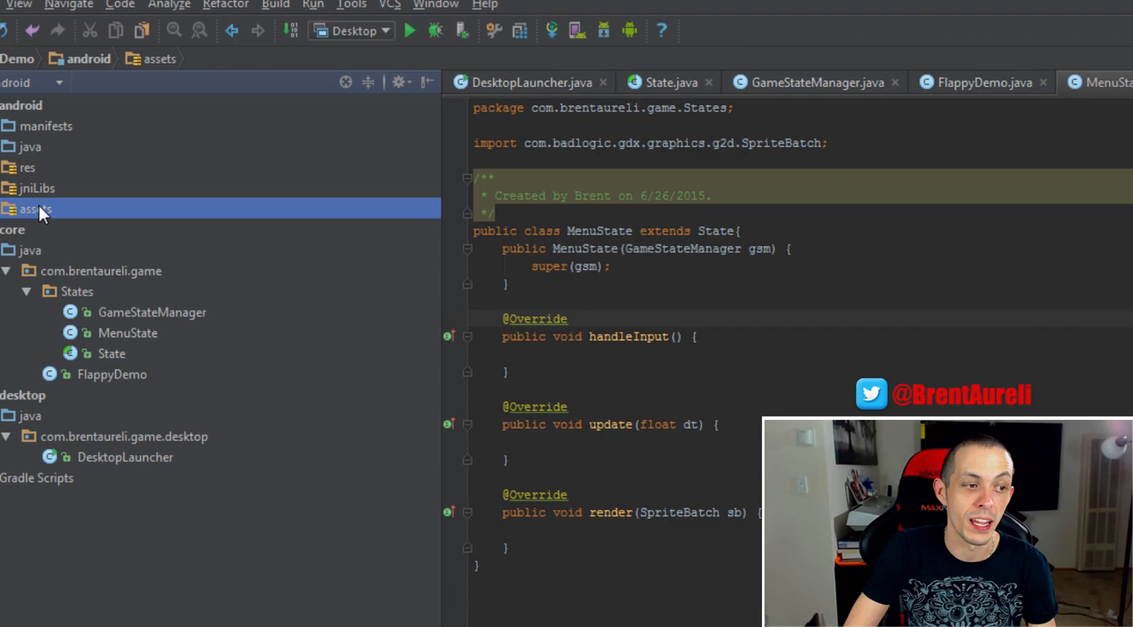
Expand the assets folder in the Project pane and bring up its context actions
{"action": "left_click", "coordinate": [35, 208]}
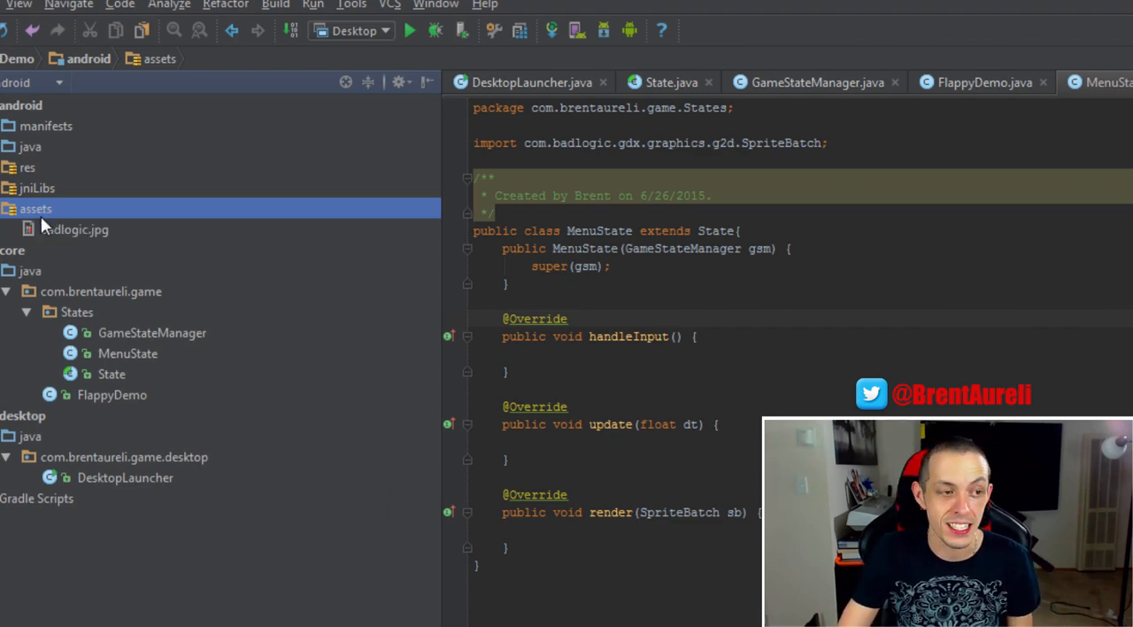
{"action": "right_click", "coordinate": [35, 208]}
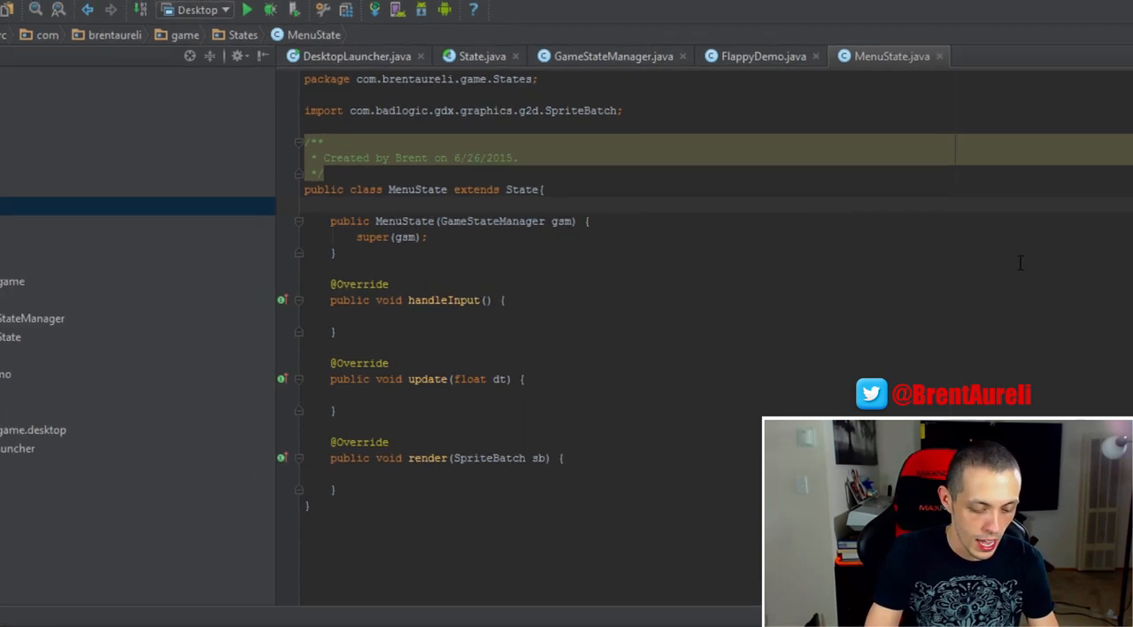
Write 'private Texture background;' and 'private Texture playBtn;' with Texture imported
{"action": "type", "text": "priva"}
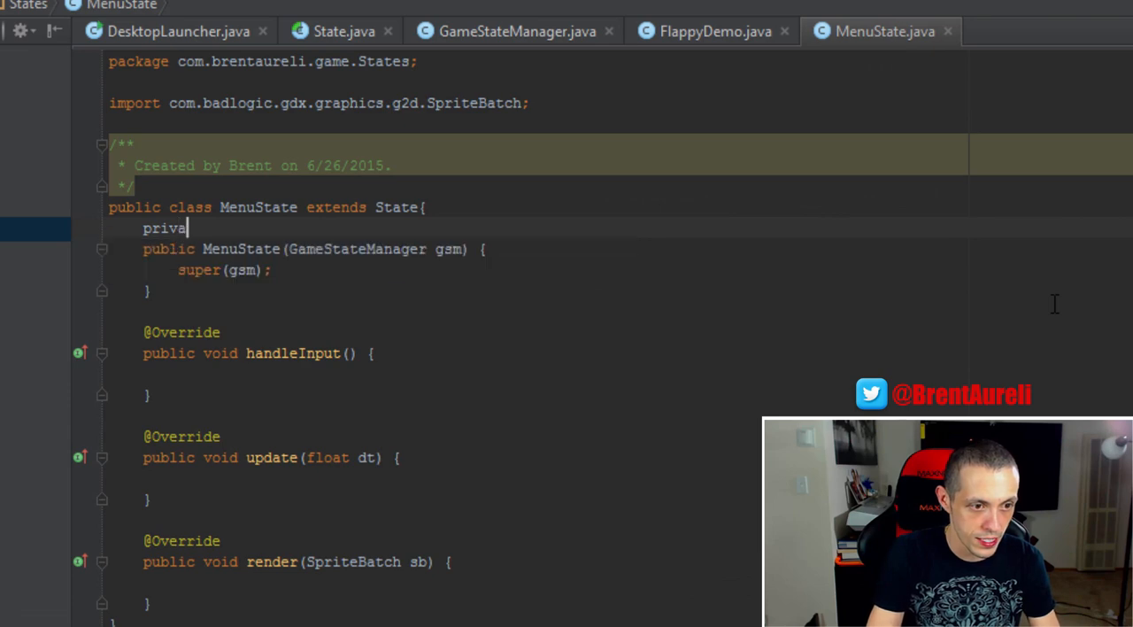
{"action": "type", "text": "te Text"}
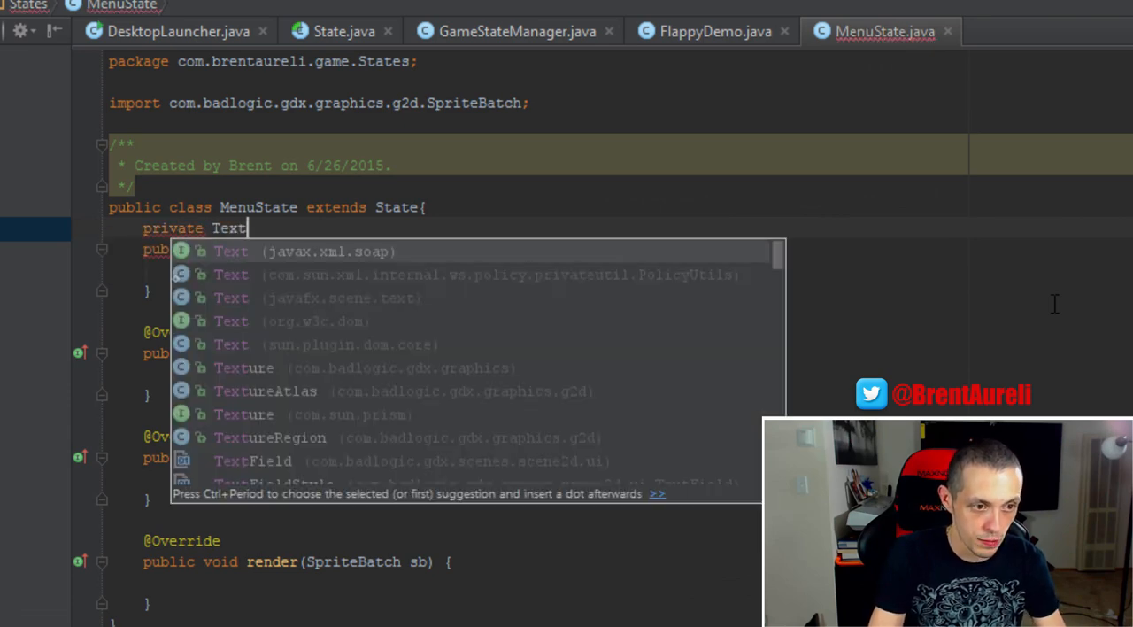
{"action": "type", "text": "ba"}
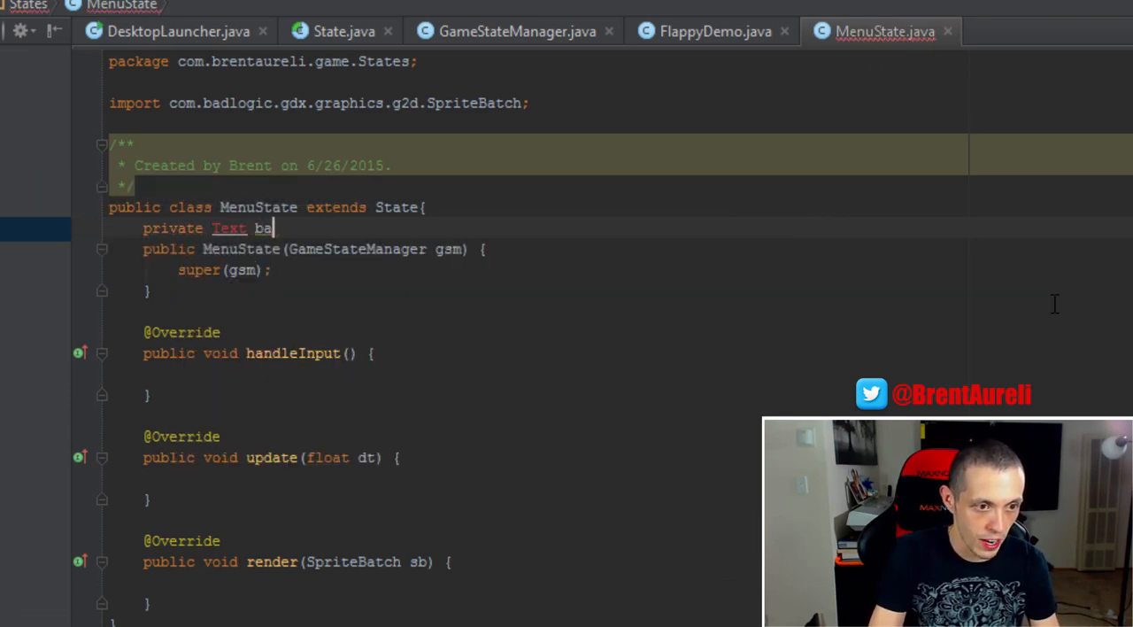
{"action": "type", "text": "Texture"}
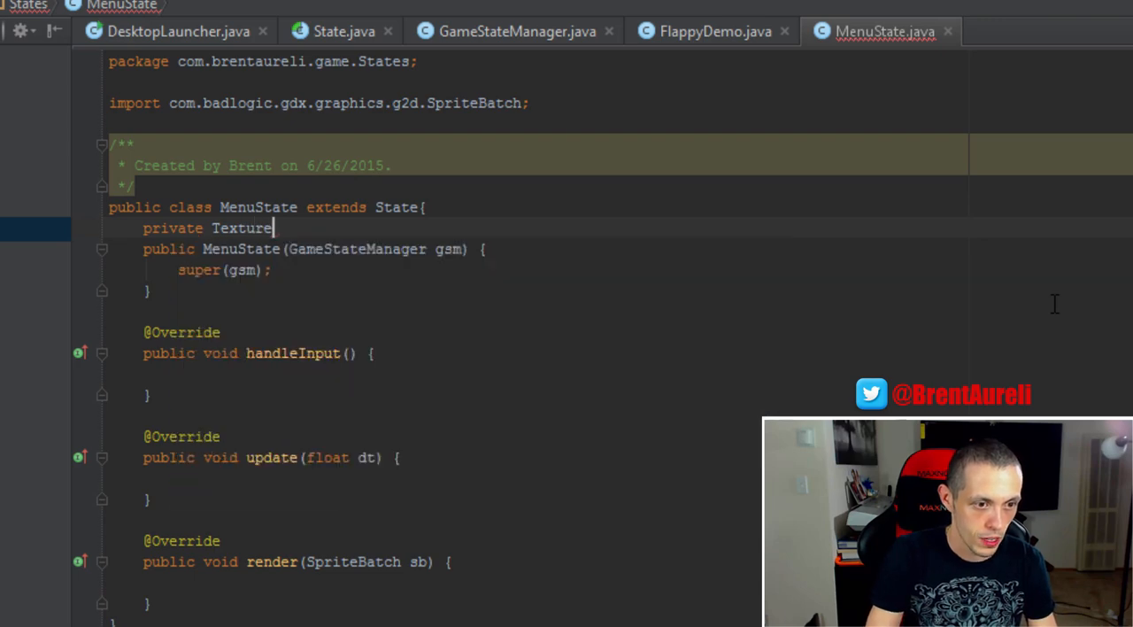
{"action": "type", "text": "background"}
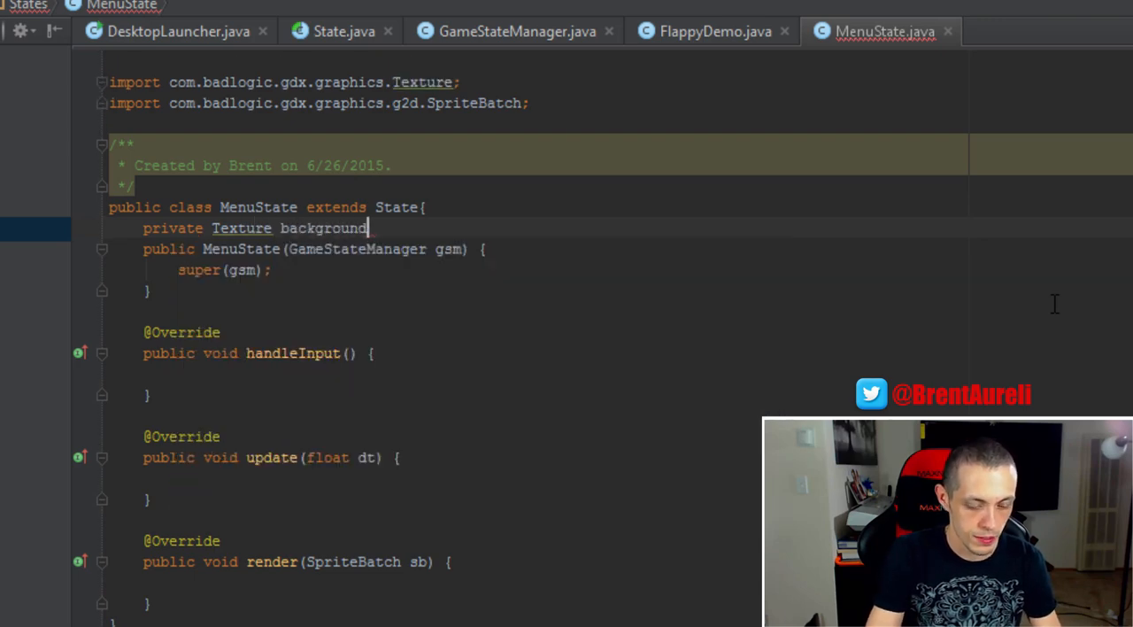
{"action": "type", "text": ";"}
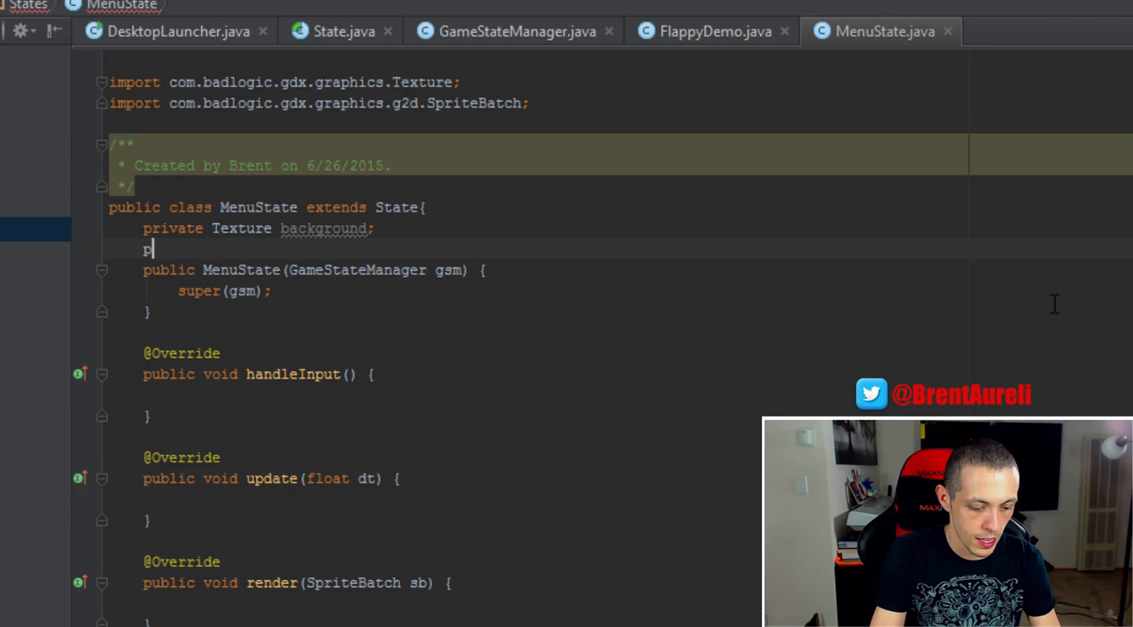
{"action": "type", "text": "rivate T"}
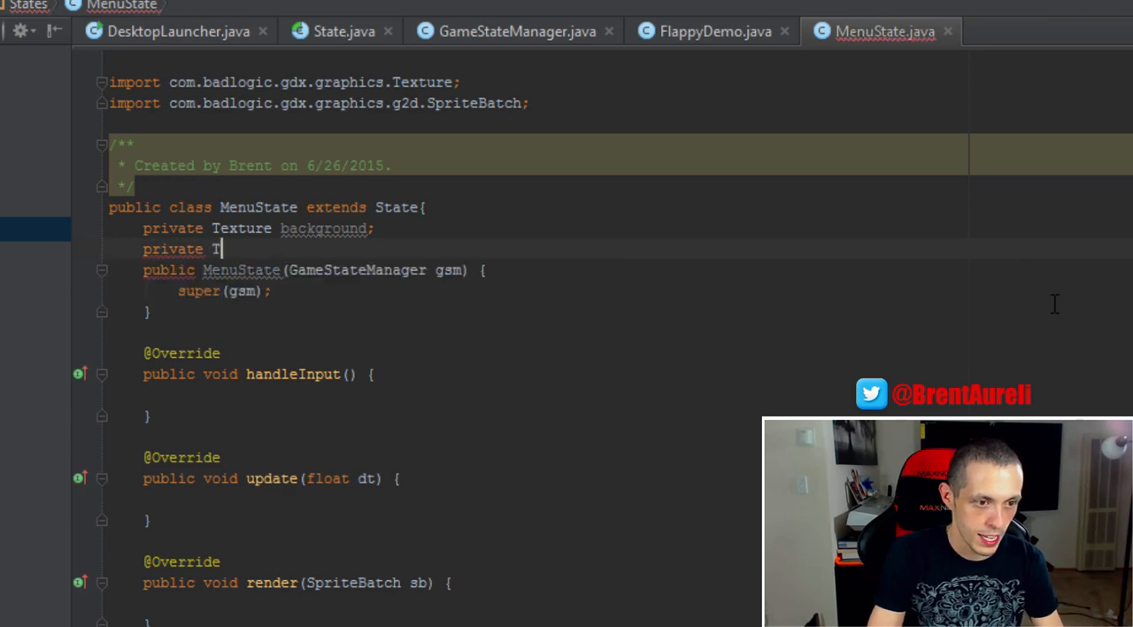
{"action": "type", "text": "Texture pla"}
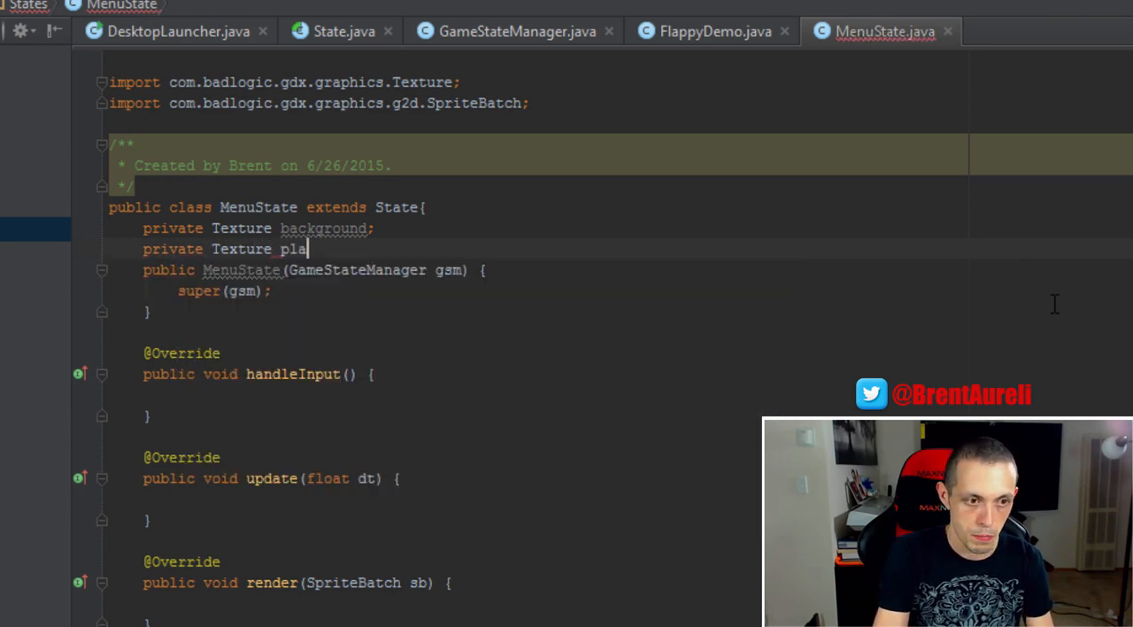
{"action": "type", "text": "yBtn;"}
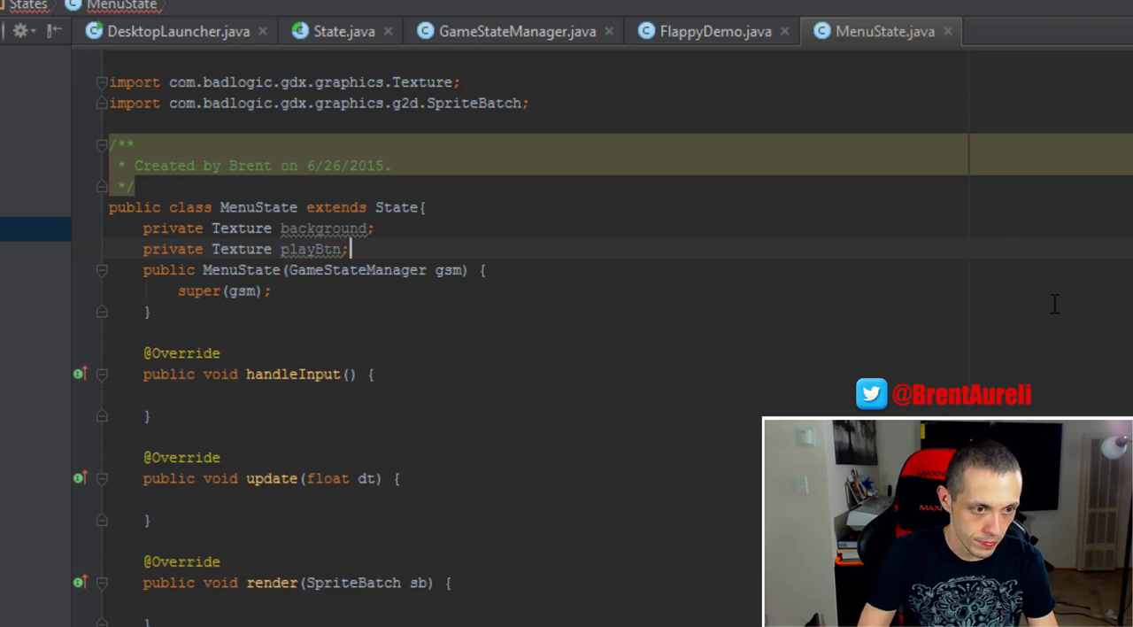
{"action": "key", "text": "enter"}
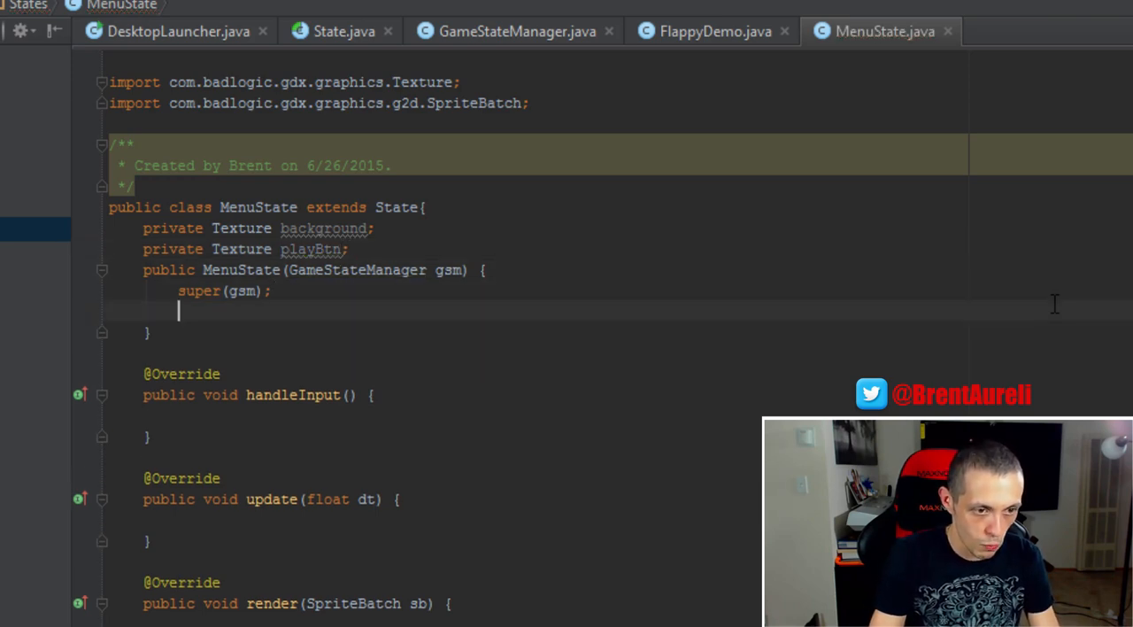
Initialize background = new Texture("bg.png") and playBtn = new Texture("playBtn.png") in the constructor
{"action": "type", "text": "back"}
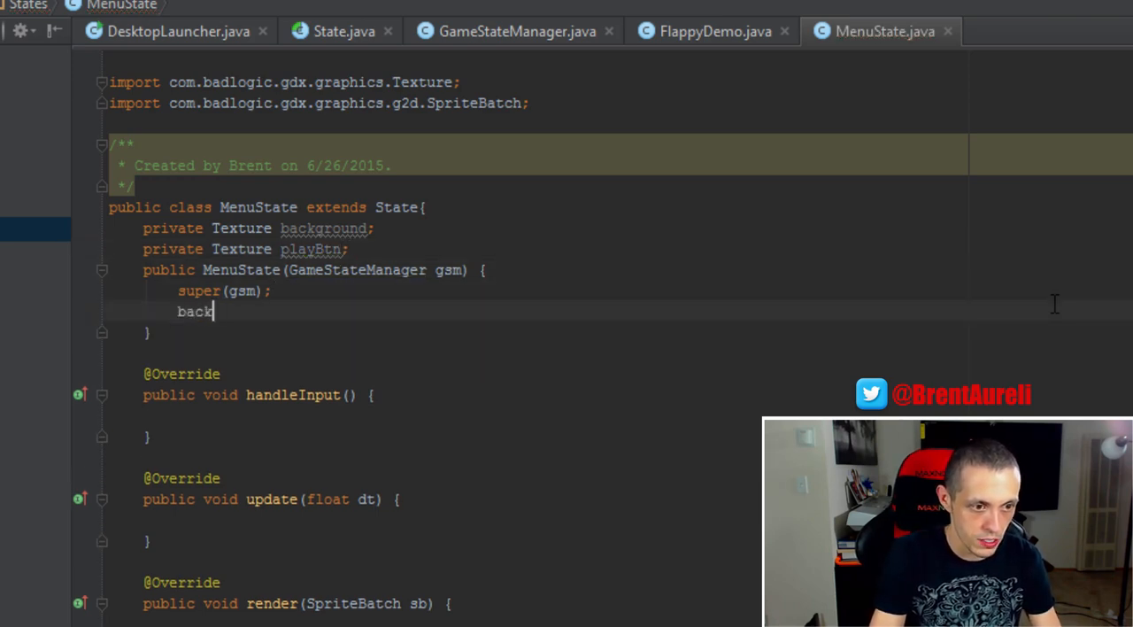
{"action": "type", "text": "ground = new"}
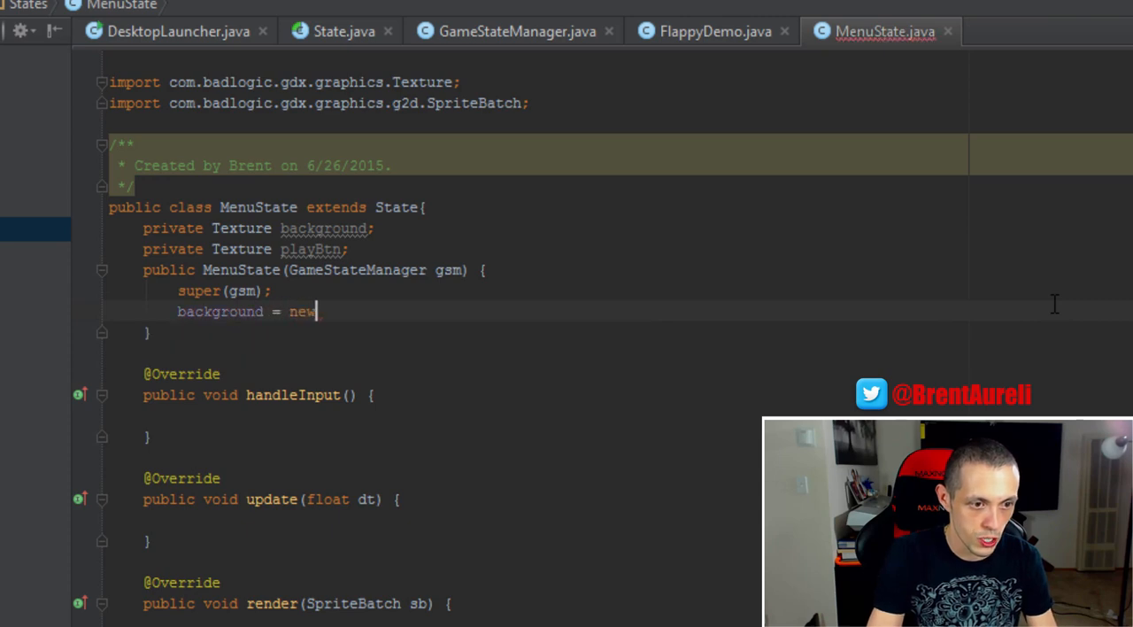
{"action": "type", "text": "Texture("}
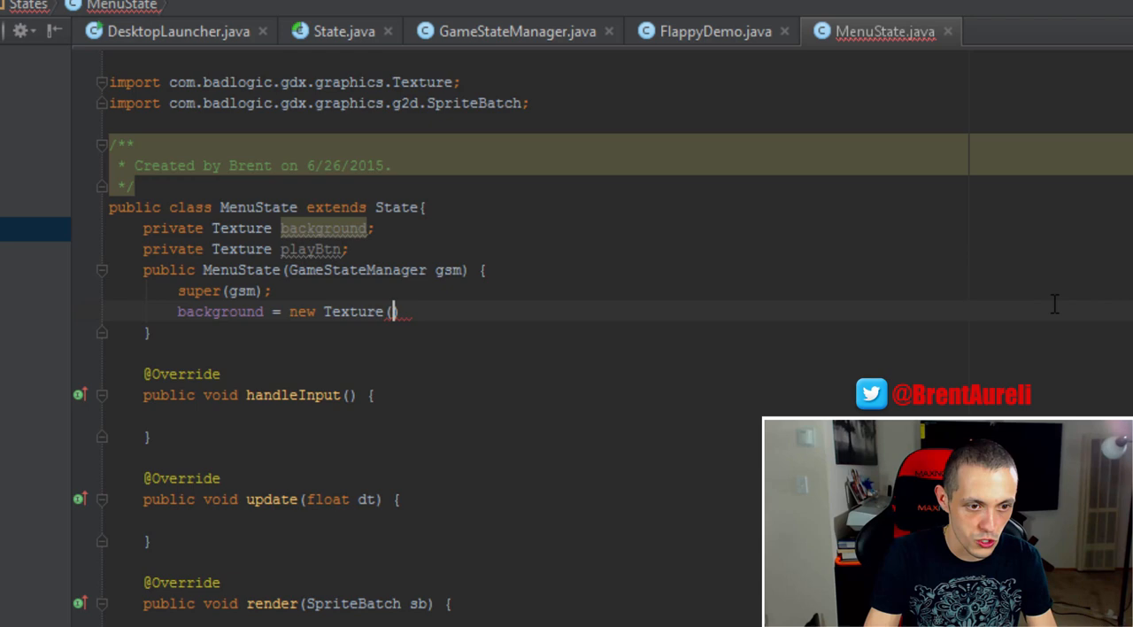
{"action": "type", "text": "\"\""}
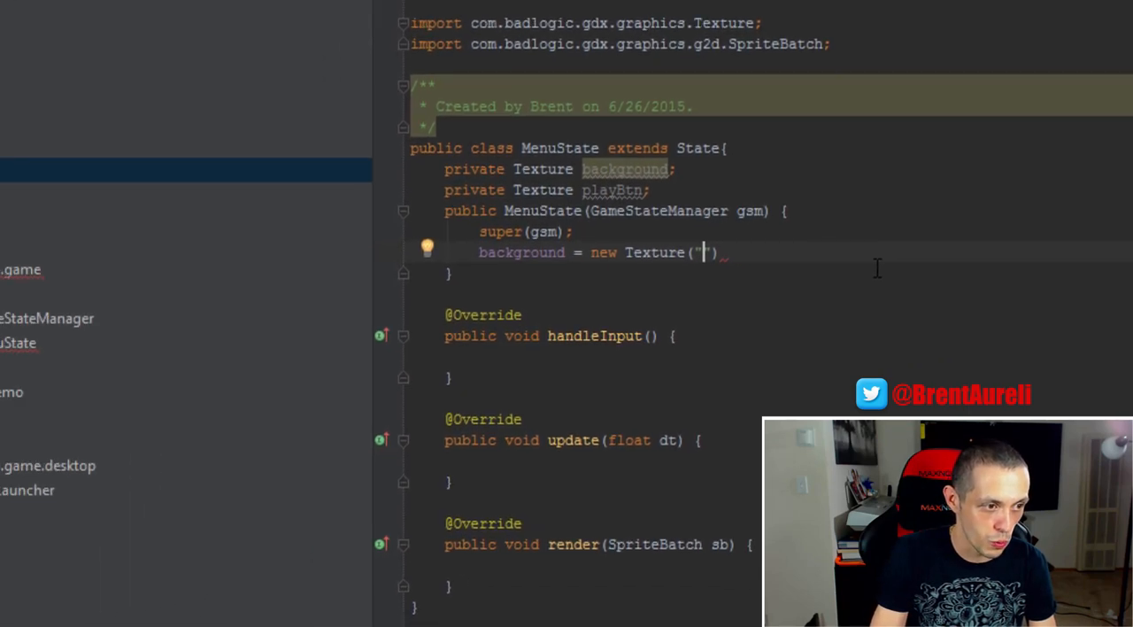
{"action": "type", "text": "bg"}
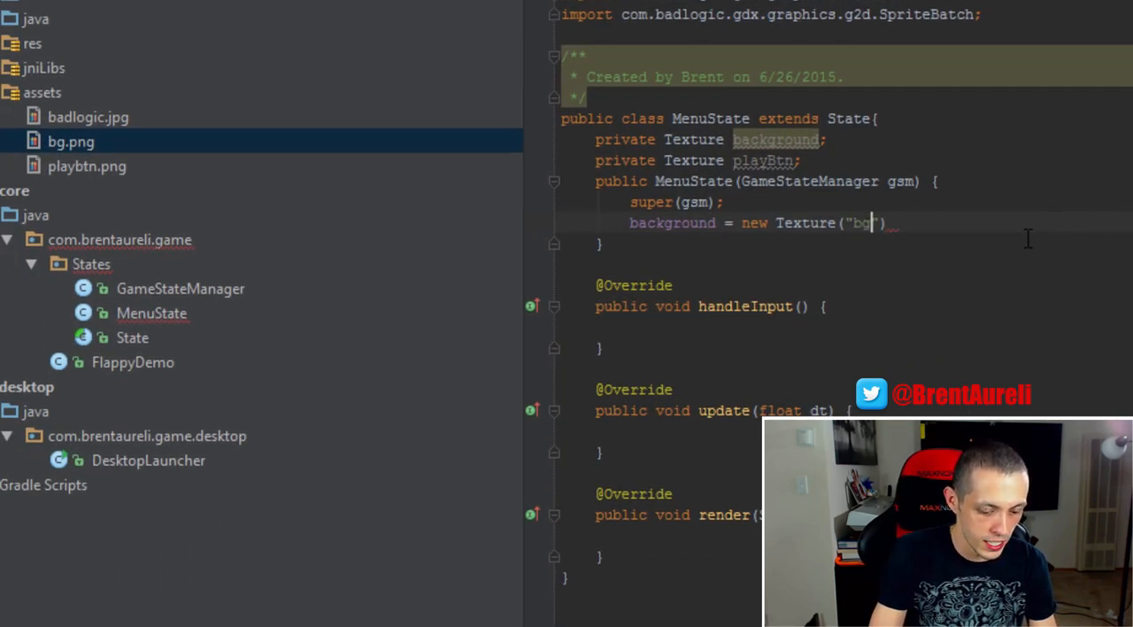
{"action": "type", "text": ".png\");"}
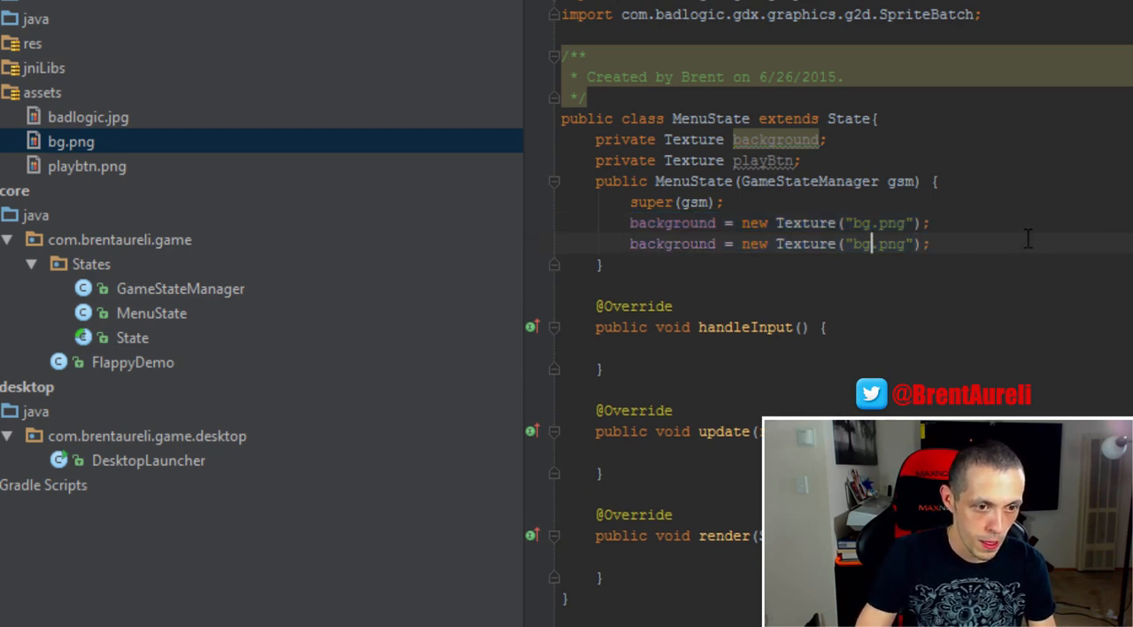
{"action": "type", "text": "playBtn"}
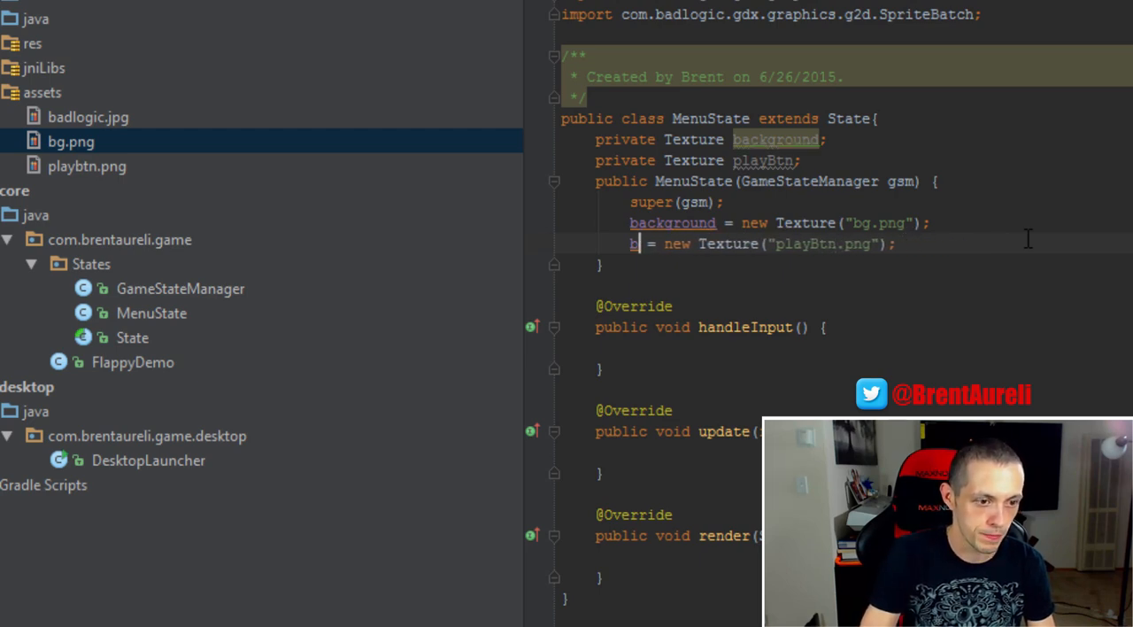
{"action": "type", "text": "layBtn"}
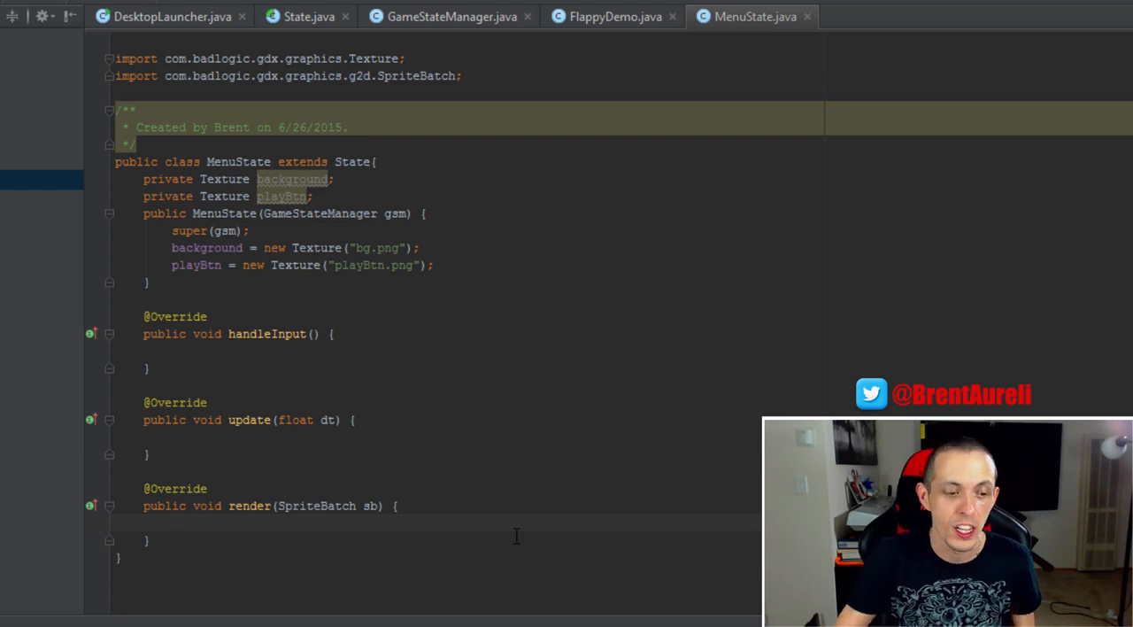
Write sb.begin() and sb.draw(background, 0,0, FlappyDemo.WIDTH, FlappyDemo.HEIGHT) in render()
{"action": "type", "text": "s"}
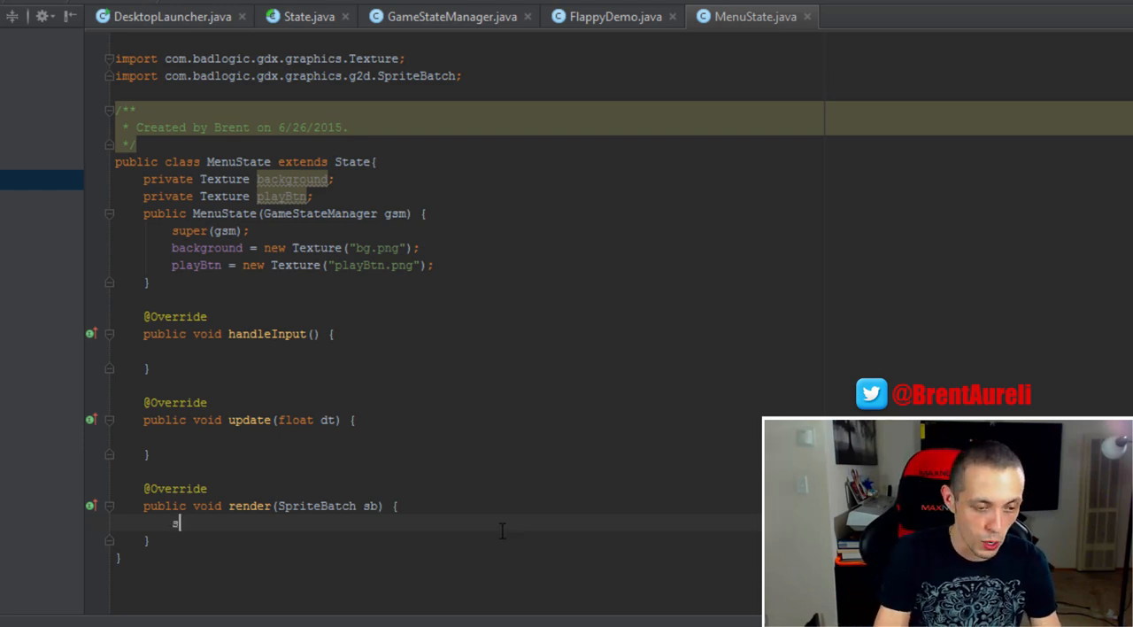
{"action": "type", "text": "sb.bre"}
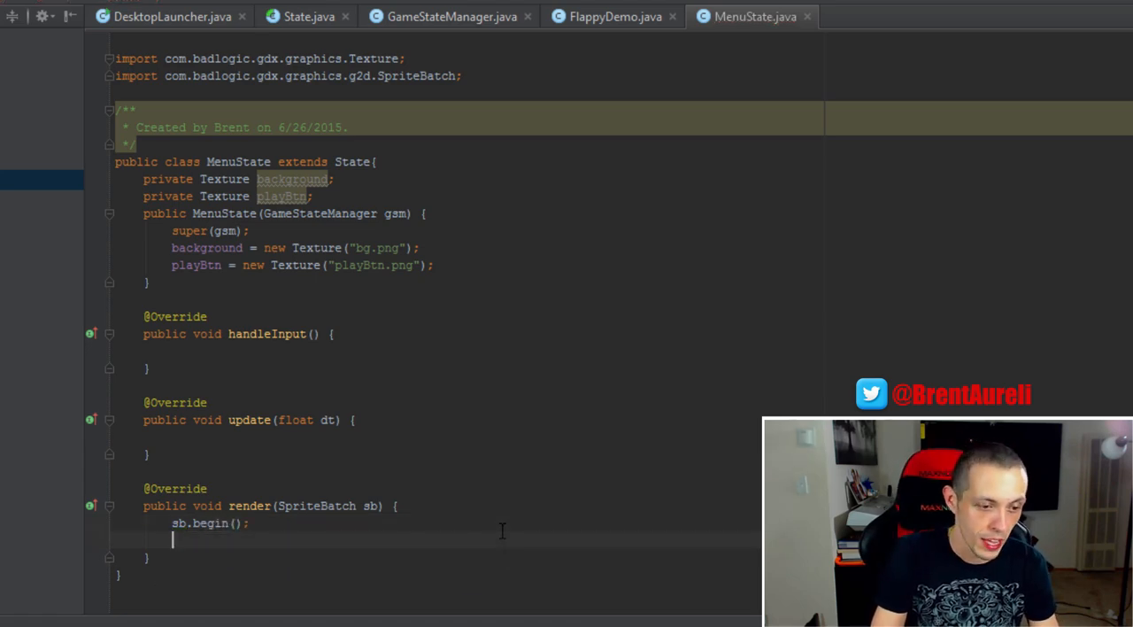
{"action": "type", "text": "sb.draw()"}
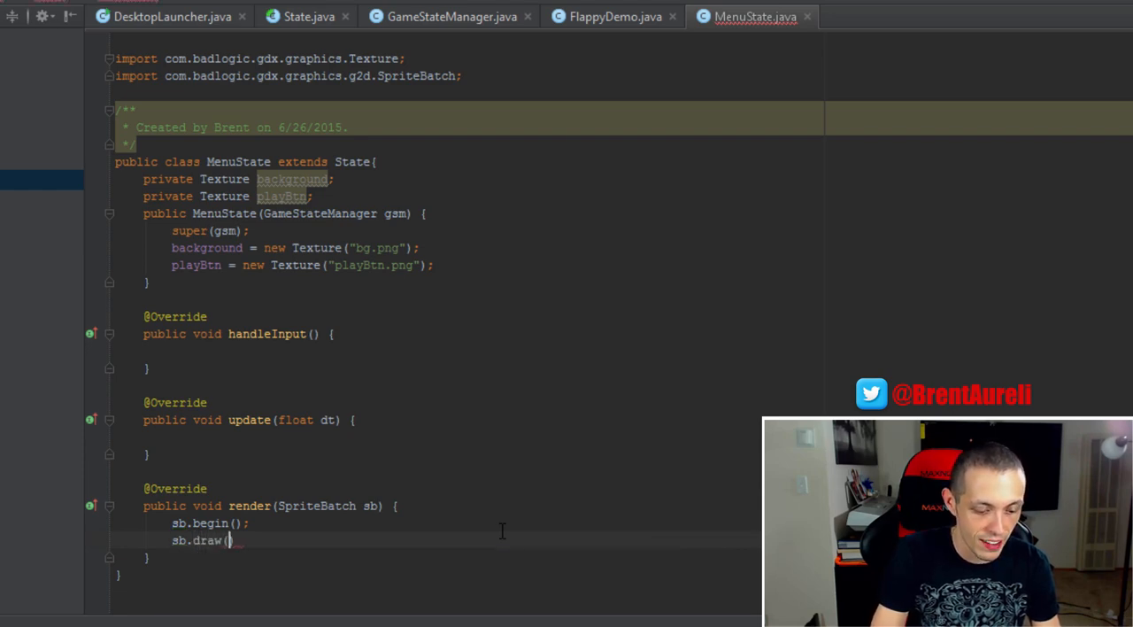
{"action": "type", "text": "background,"}
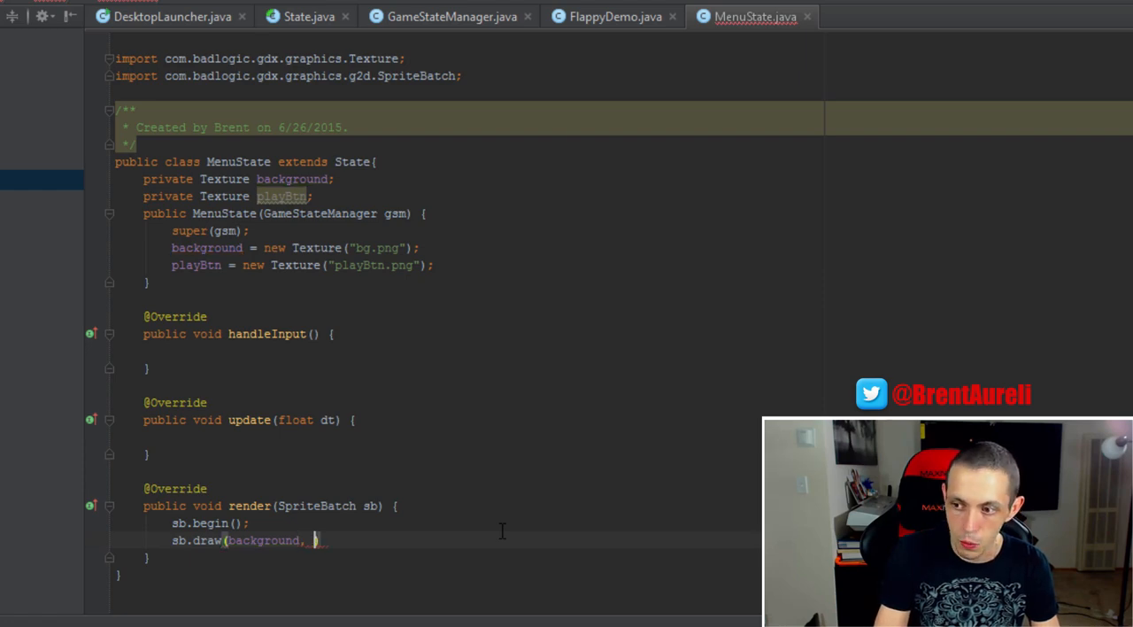
{"action": "type", "text": "0,0"}
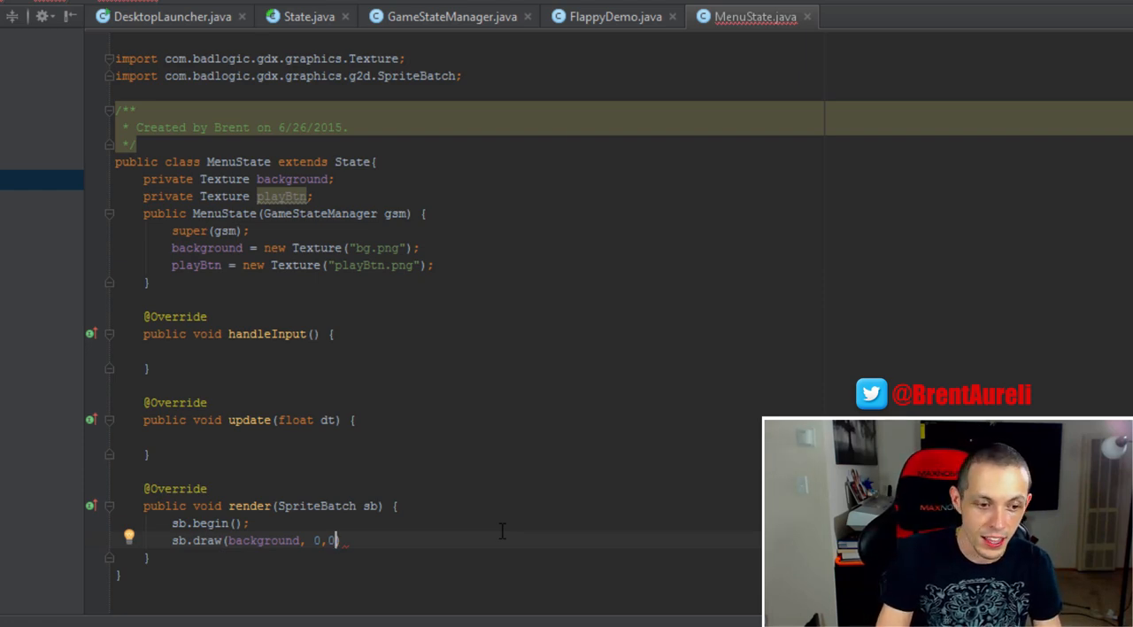
{"action": "type", "text": ","}
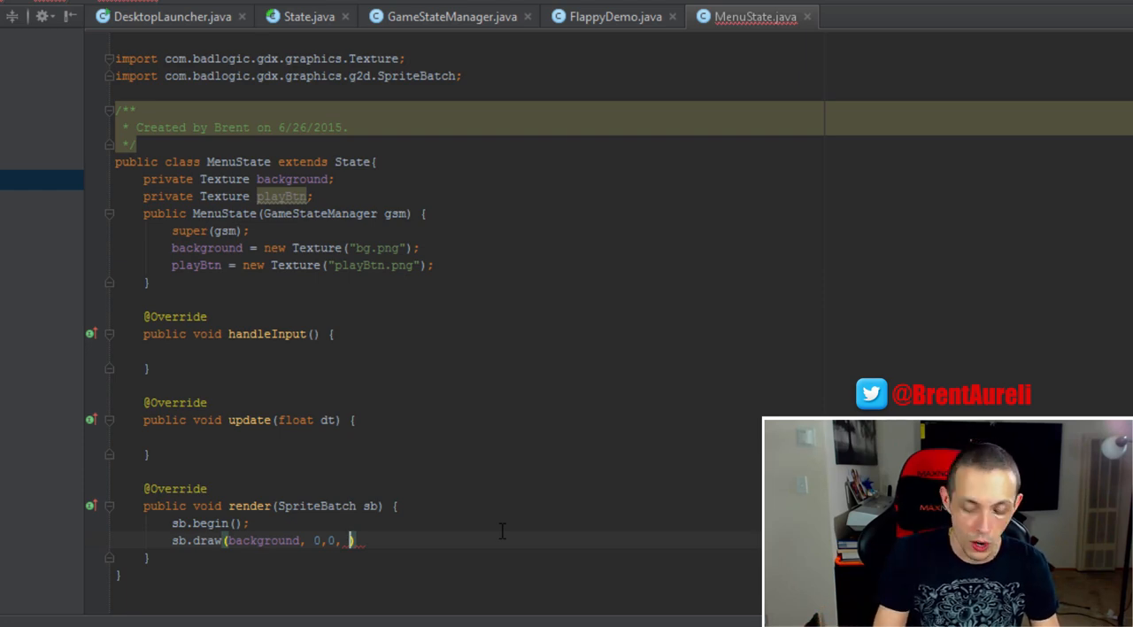
{"action": "type", "text": "FlappyDemo.WIDTH,"}
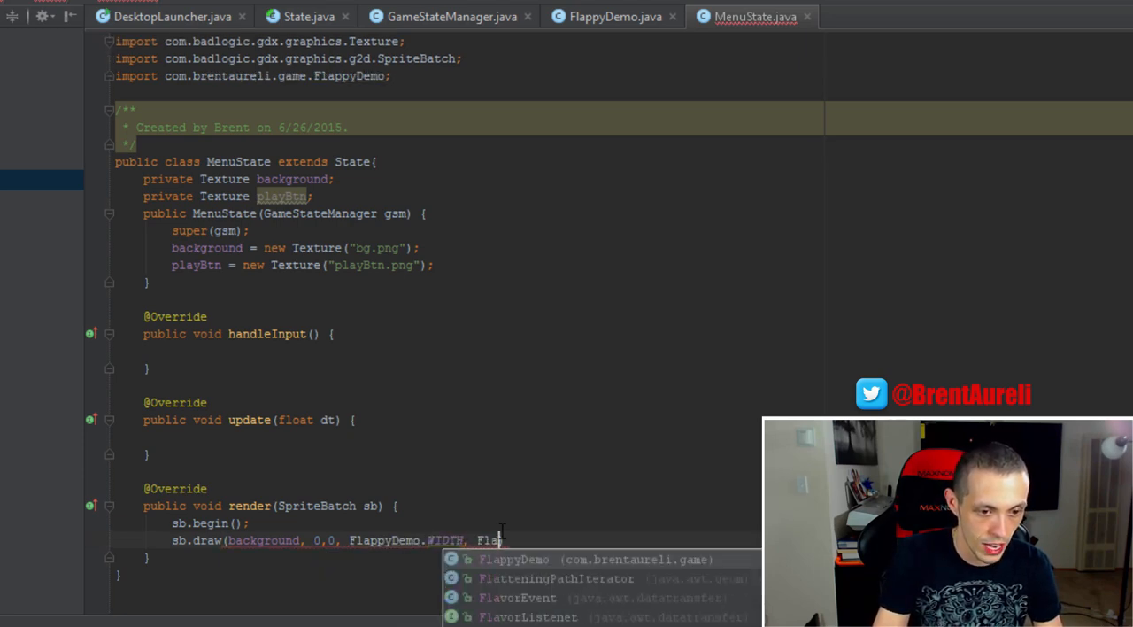
{"action": "type", "text": "FlappyDemo.HEIGHT)"}
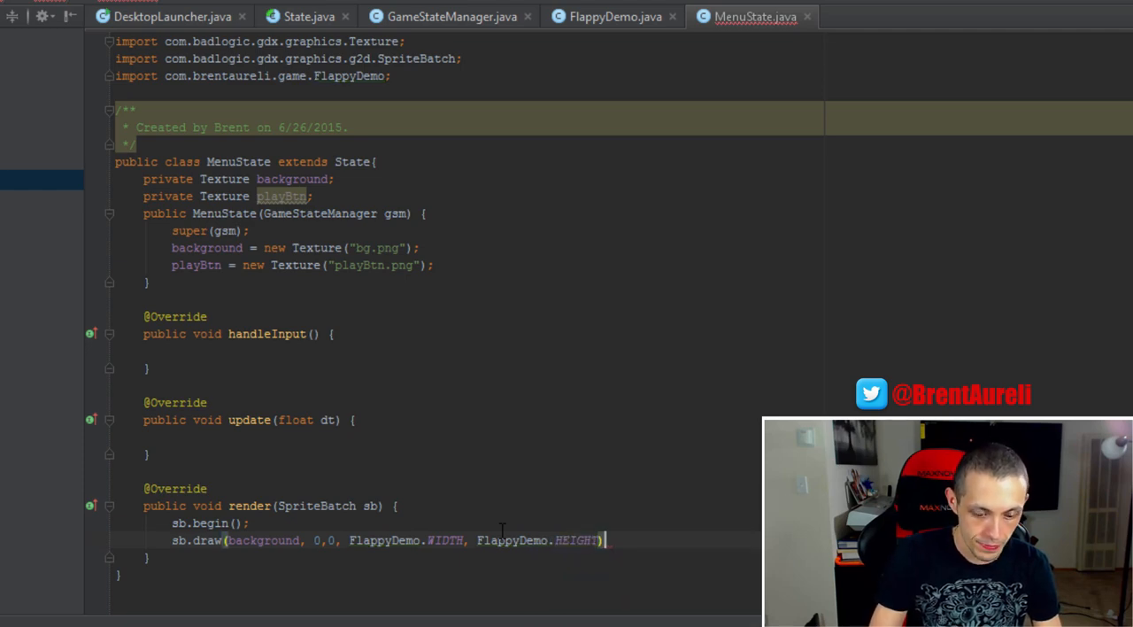
{"action": "key", "text": "enter"}
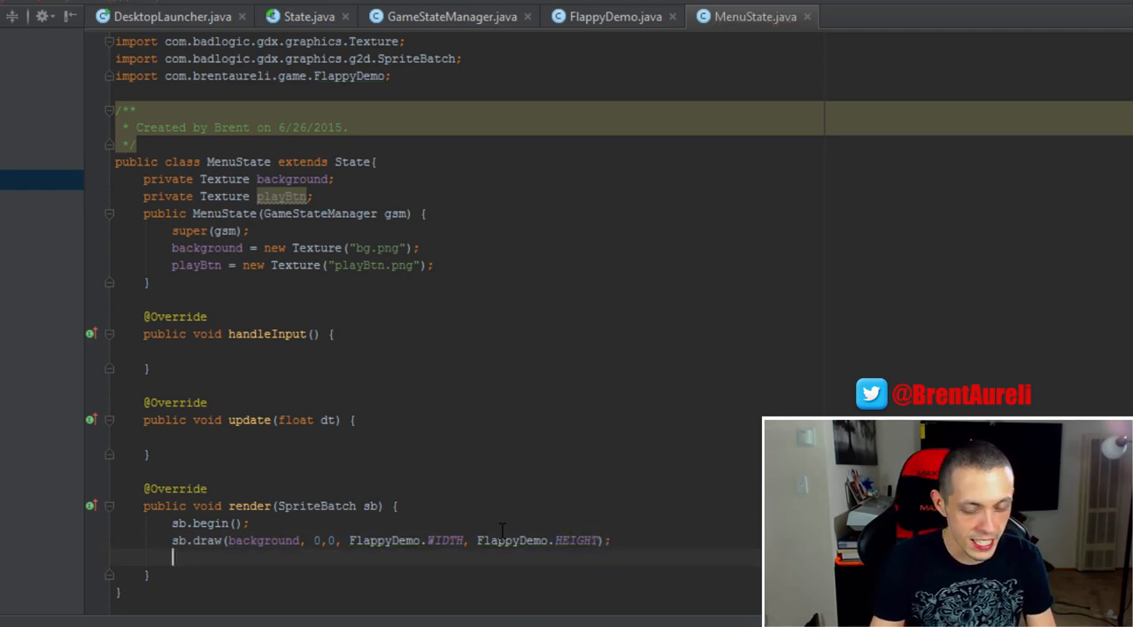
Write sb.draw(playBtn, (FlappyDemo.WIDTH / 2) - (playBtn.getWidth() / 2), FlappyDemo.HEIGHT / 2);
{"action": "type", "text": "sb"}
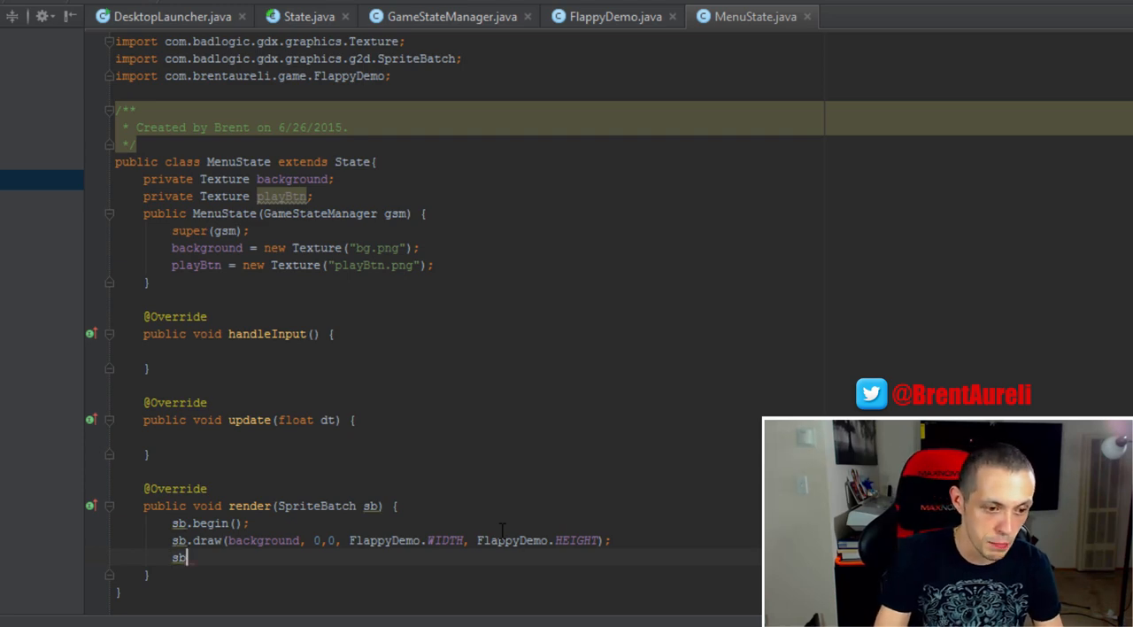
{"action": "type", "text": ".draw("}
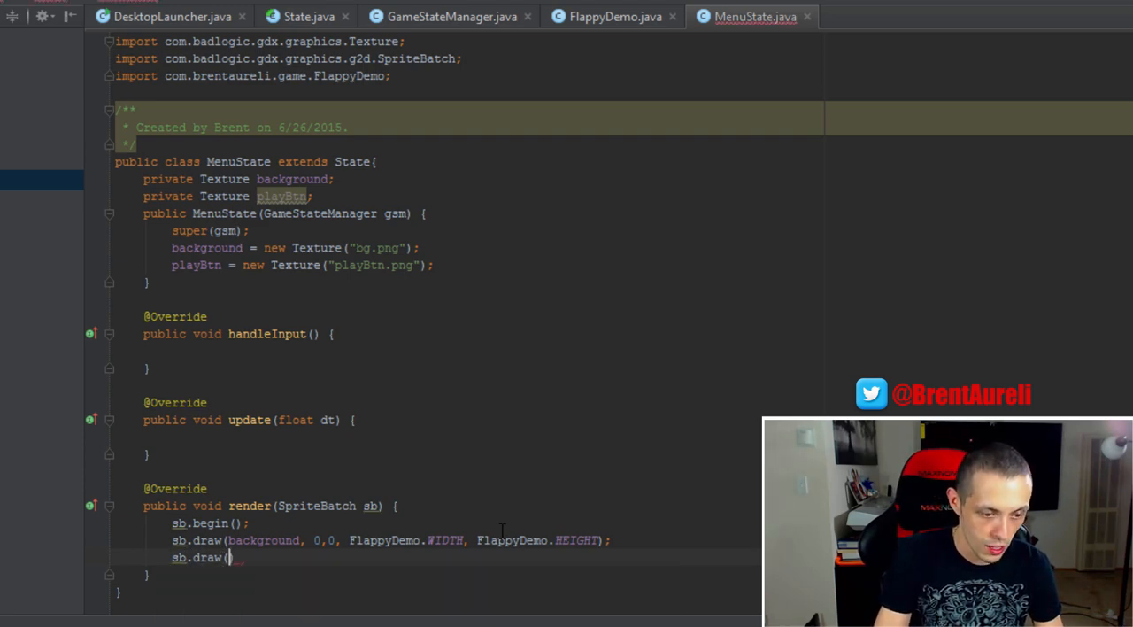
{"action": "type", "text": "playBtn,"}
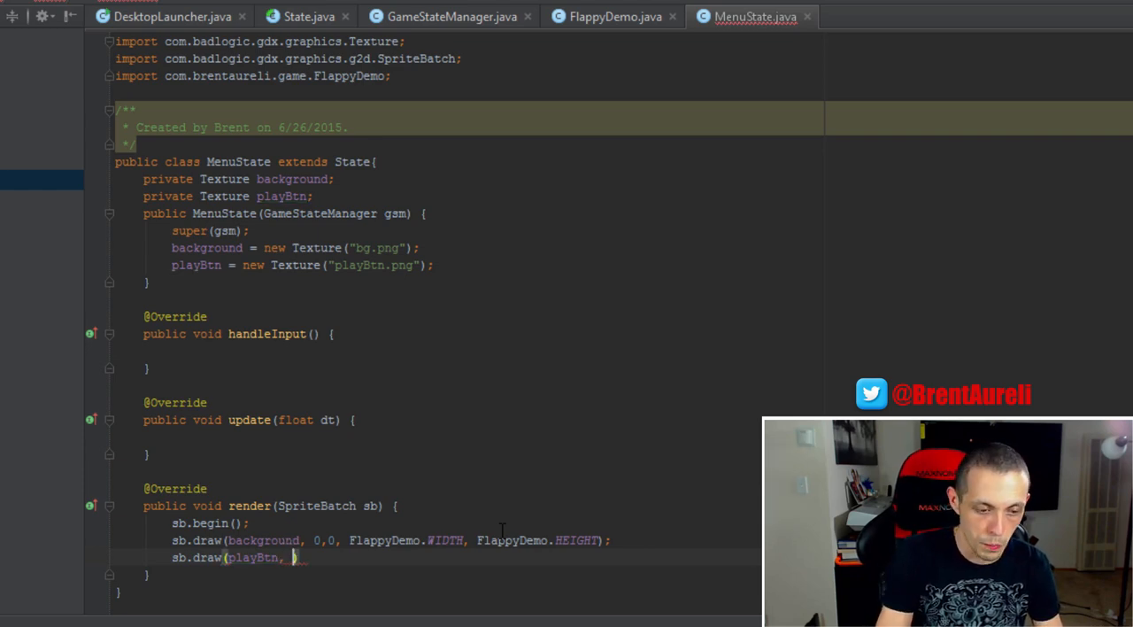
{"action": "type", "text": "(Flappy"}
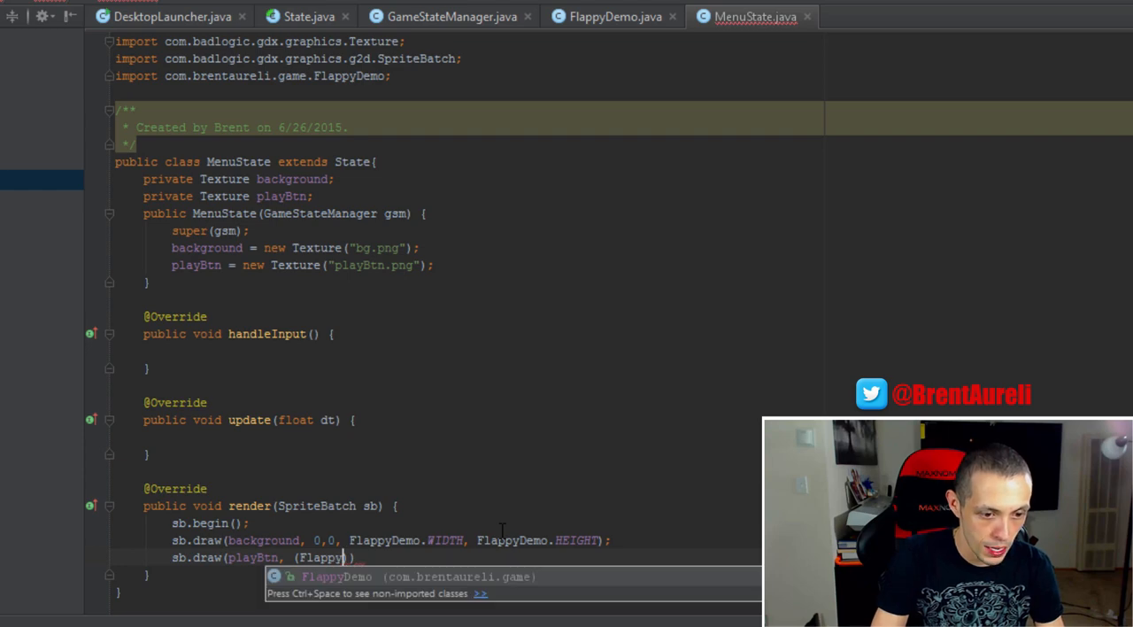
{"action": "type", "text": "."}
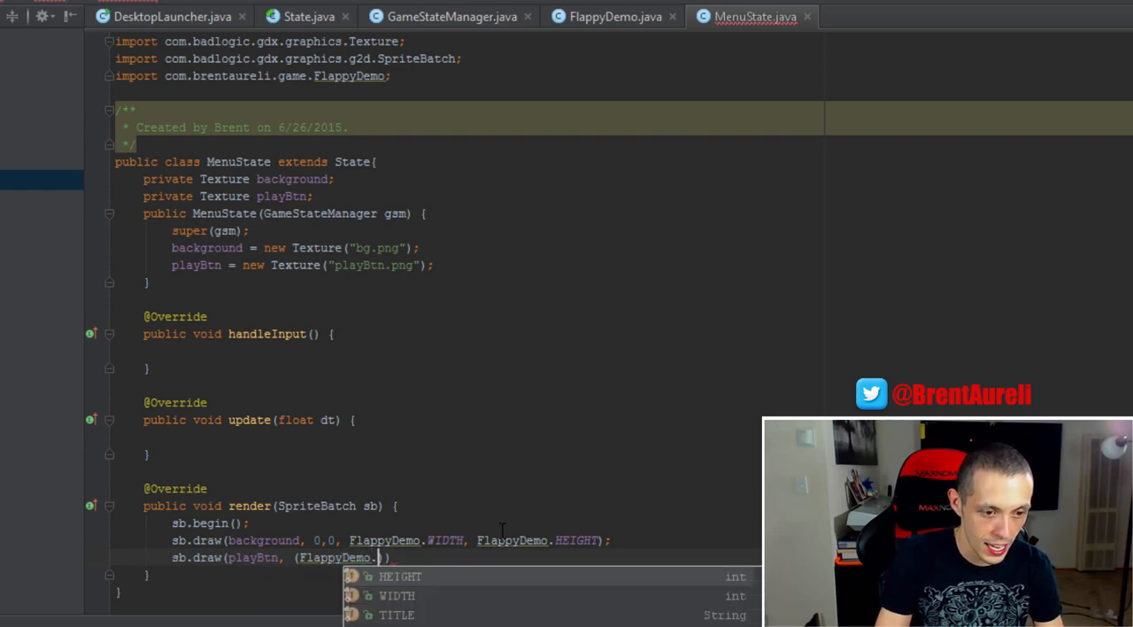
{"action": "type", "text": "w"}
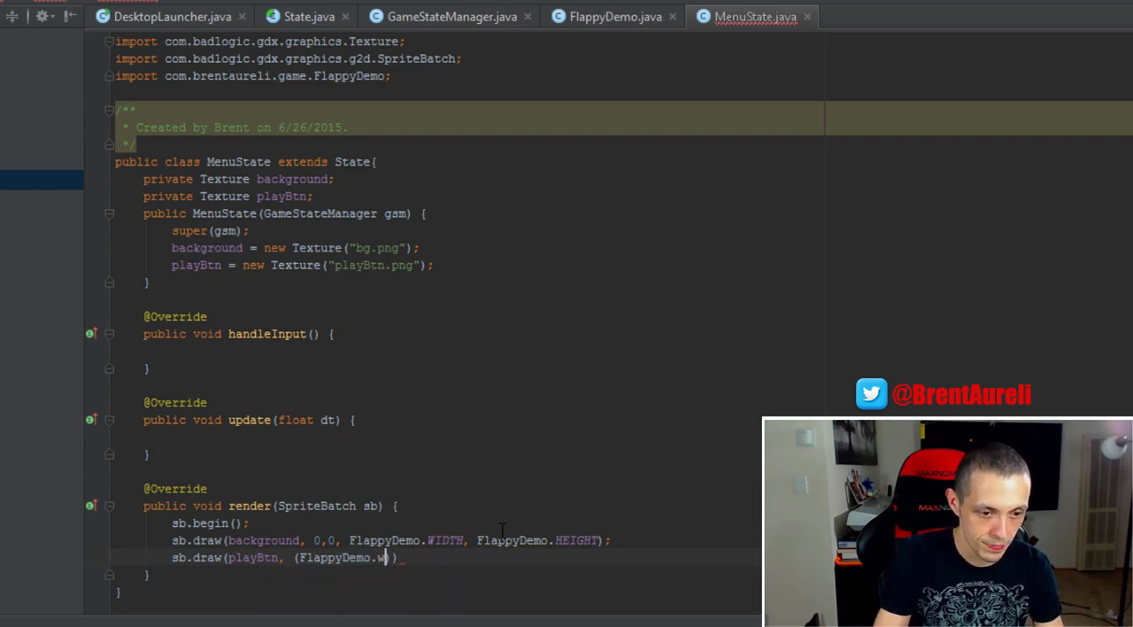
{"action": "type", "text": "IDTH"}
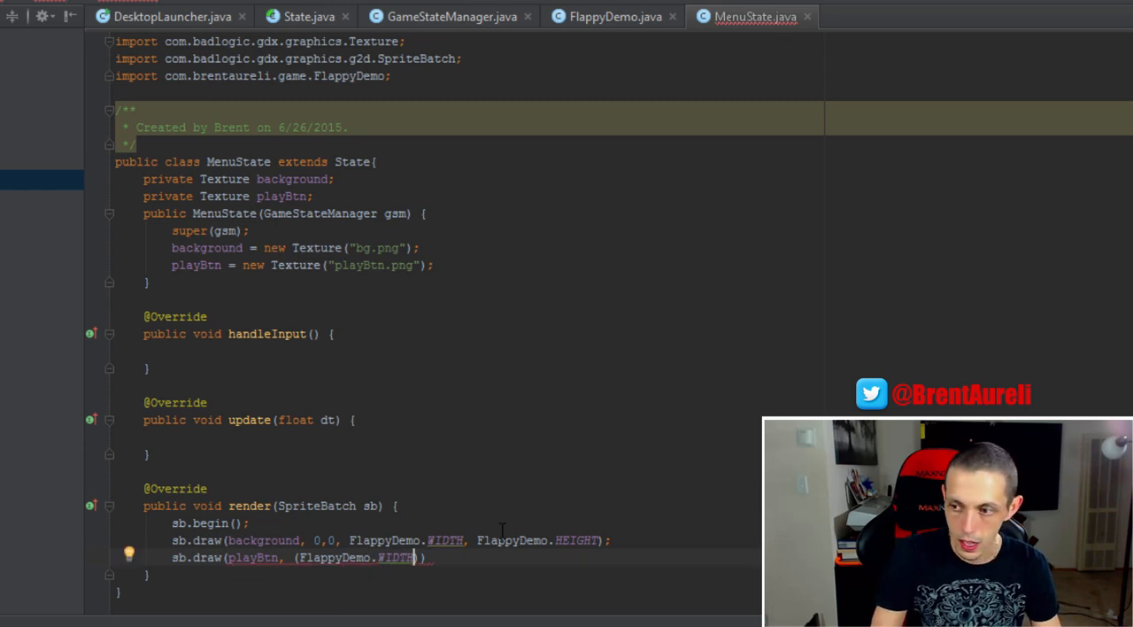
{"action": "type", "text": "/ 2)"}
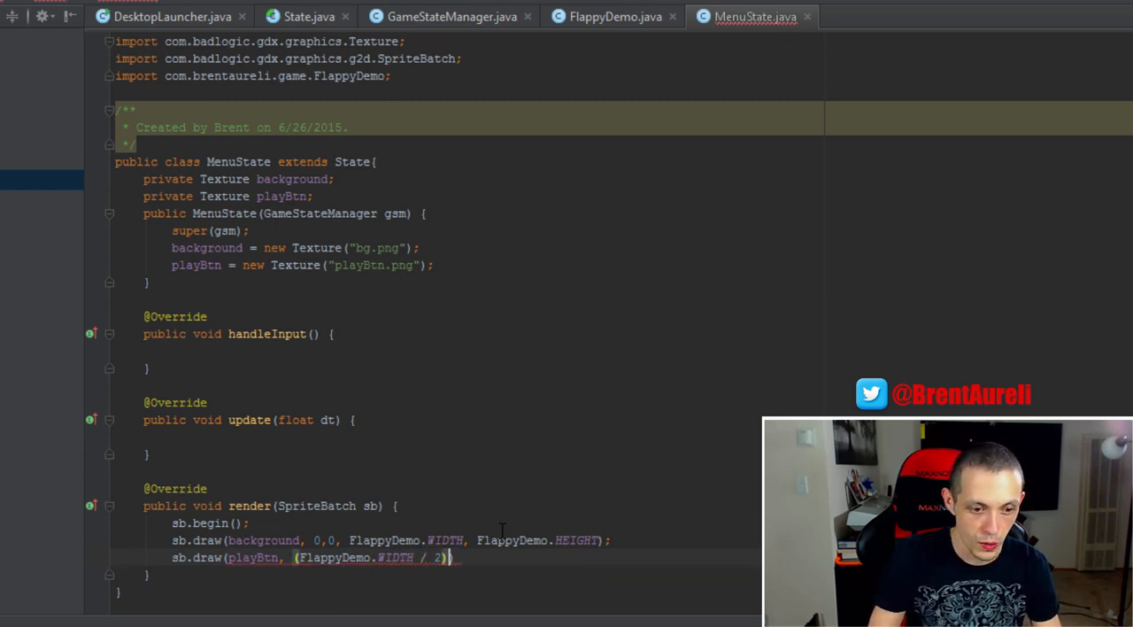
{"action": "type", "text": "- (playBtn.w"}
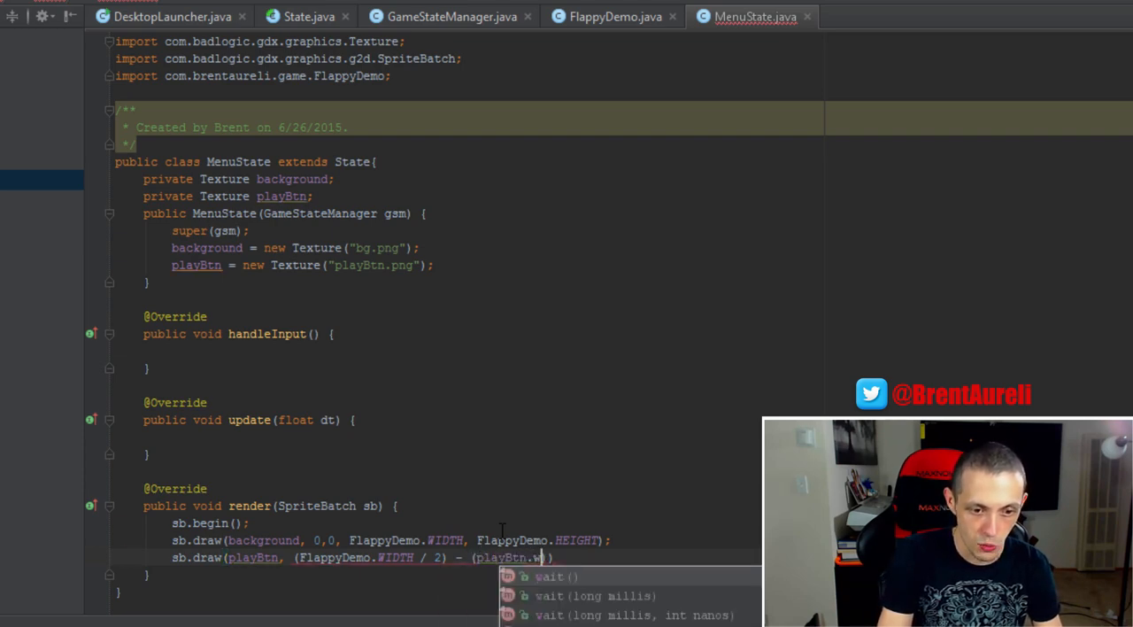
{"action": "type", "text": "getWidth()"}
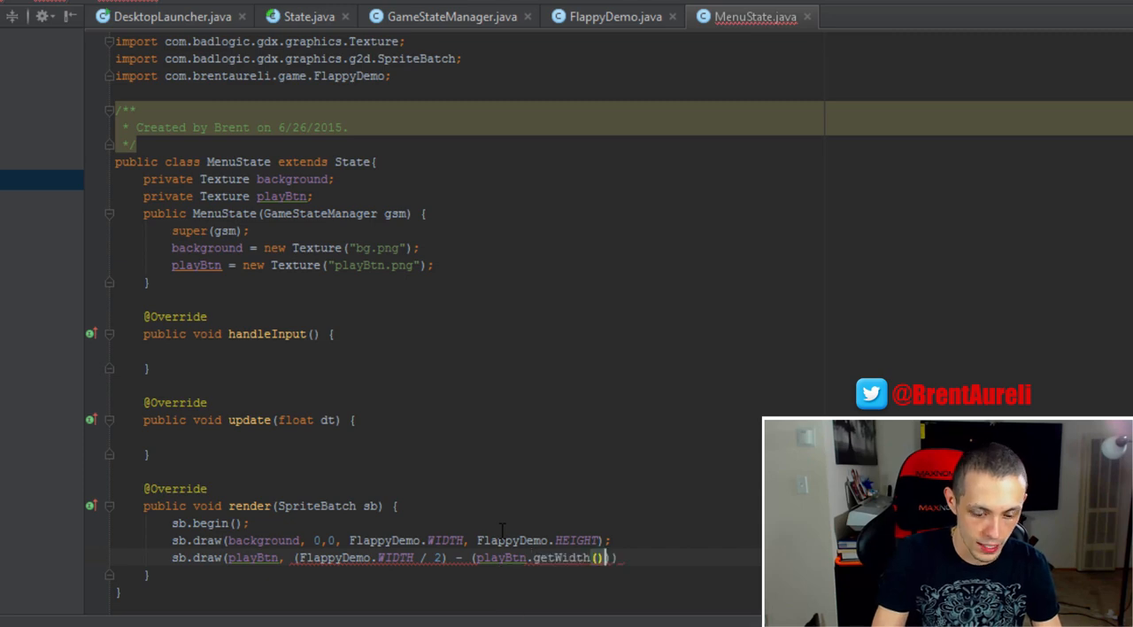
{"action": "type", "text": "/ 2)"}
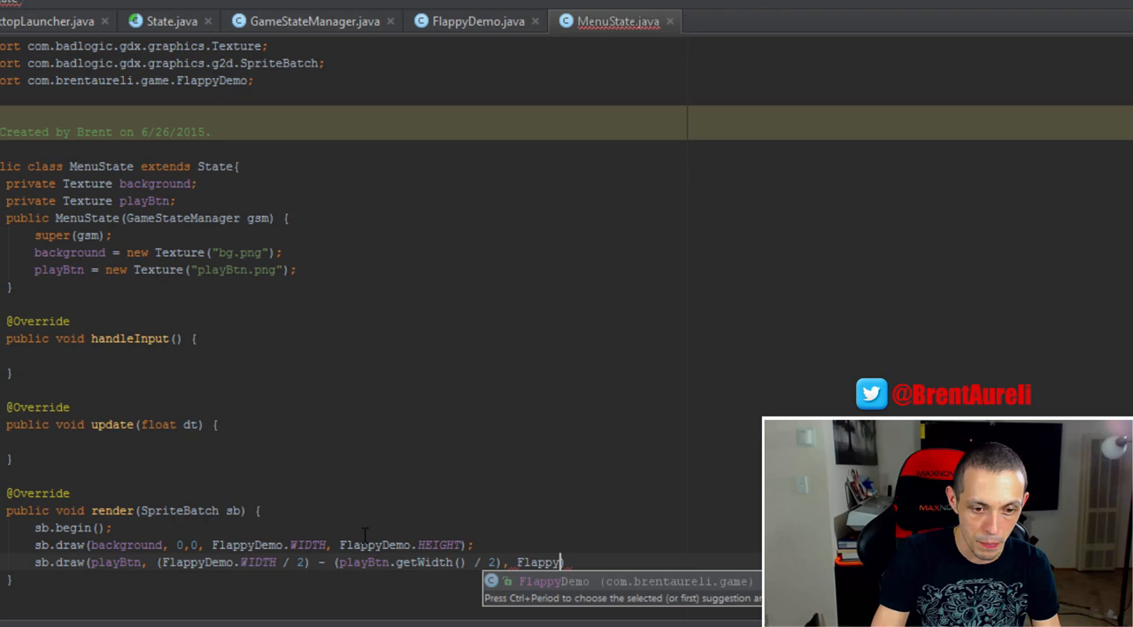
{"action": "type", "text": ".HEIGHT / 2)"}
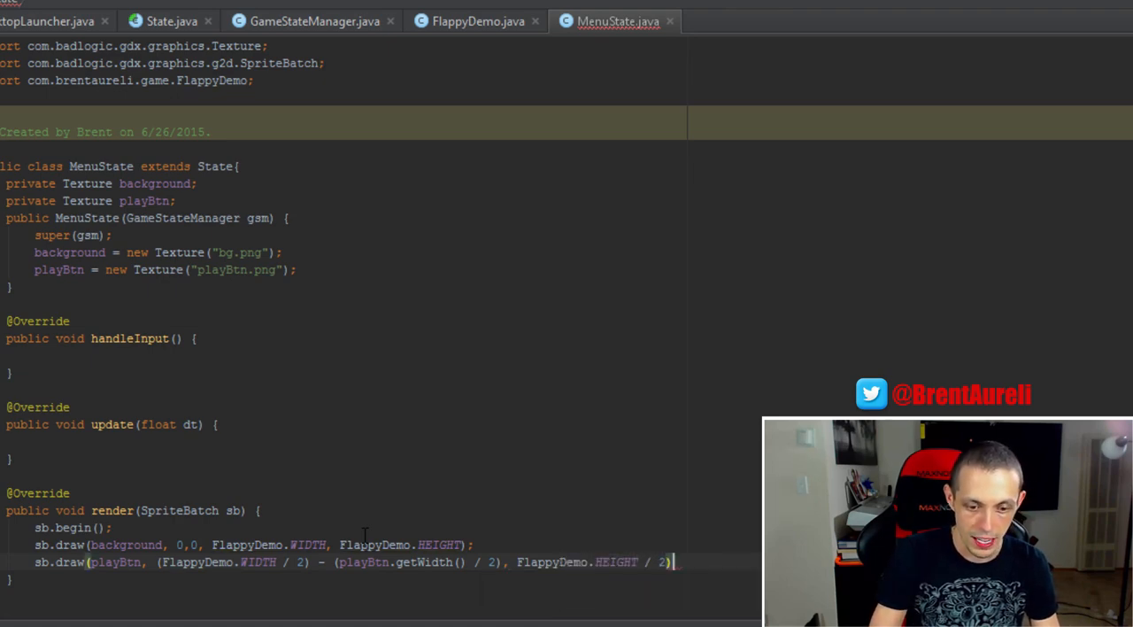
{"action": "type", "text": ";"}
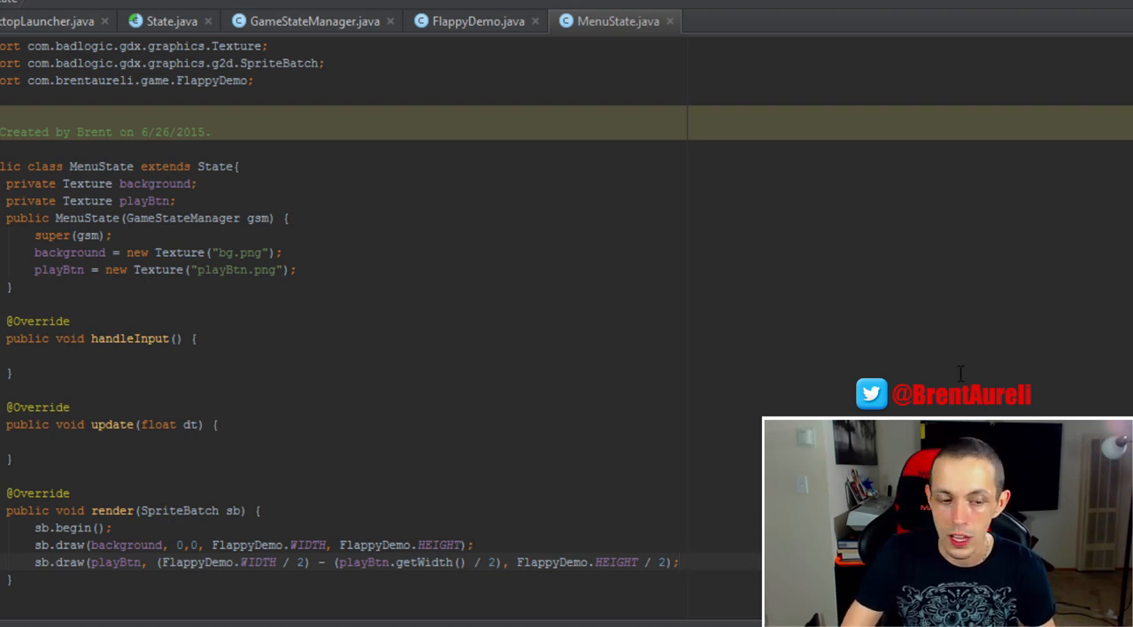
{"action": "type", "text": "s"}
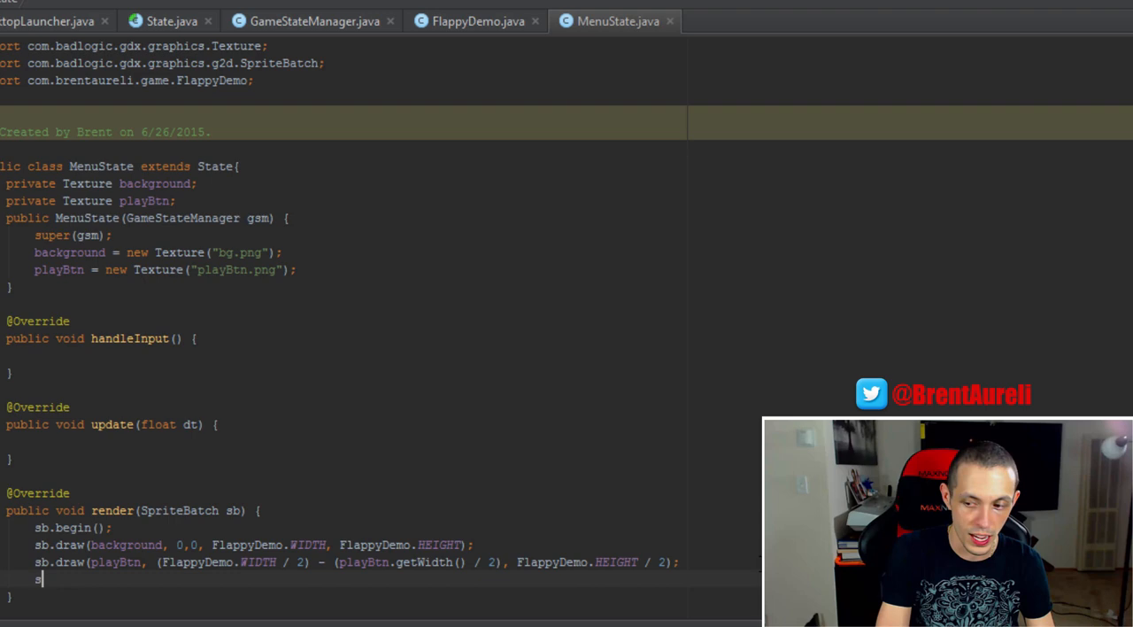
Close the sprite batch with sb.end(); after the two draw calls
{"action": "type", "text": "b."}
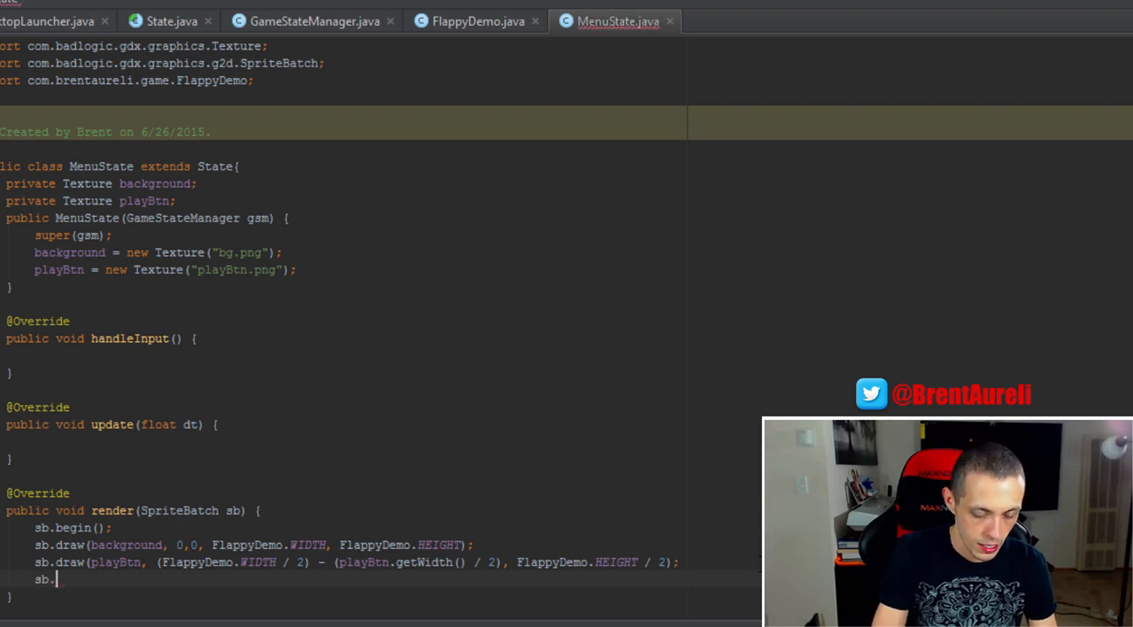
{"action": "type", "text": "end();"}
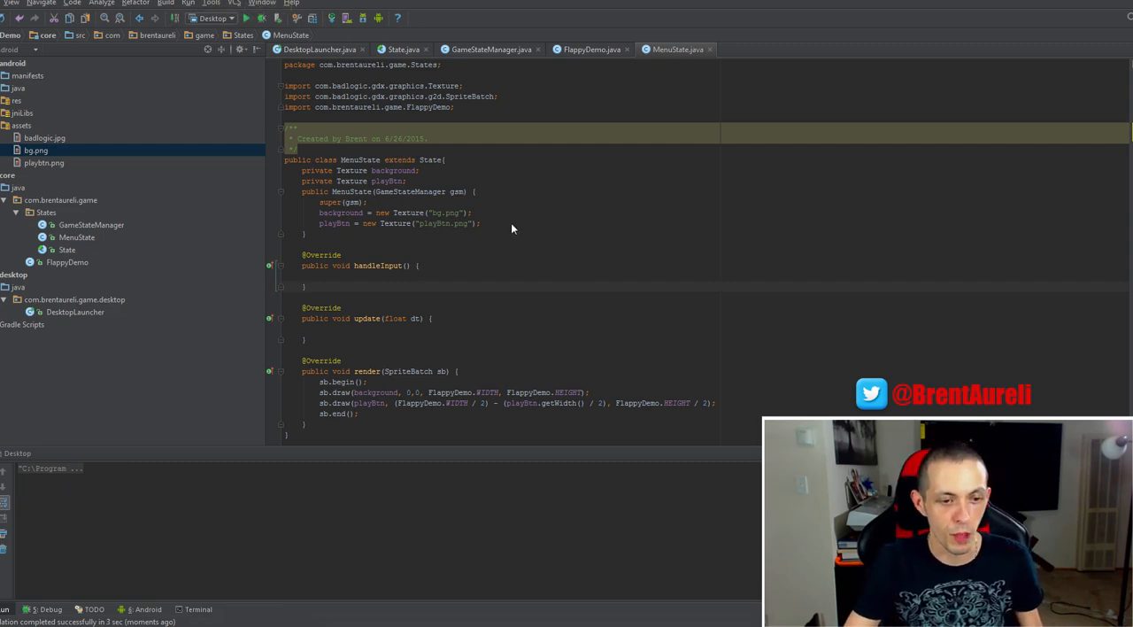
Bring the launched Flappy Bird window forward showing the background and centred play button
{"action": "left_click", "coordinate": [246, 18]}
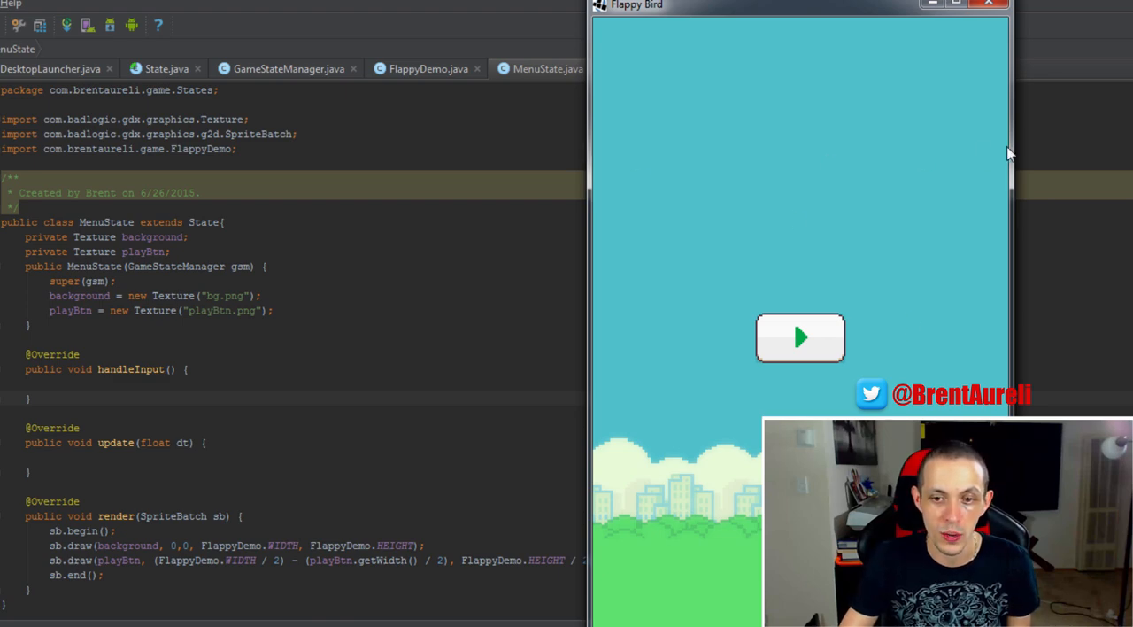
{"action": "mouse_move", "coordinate": [812, 248]}
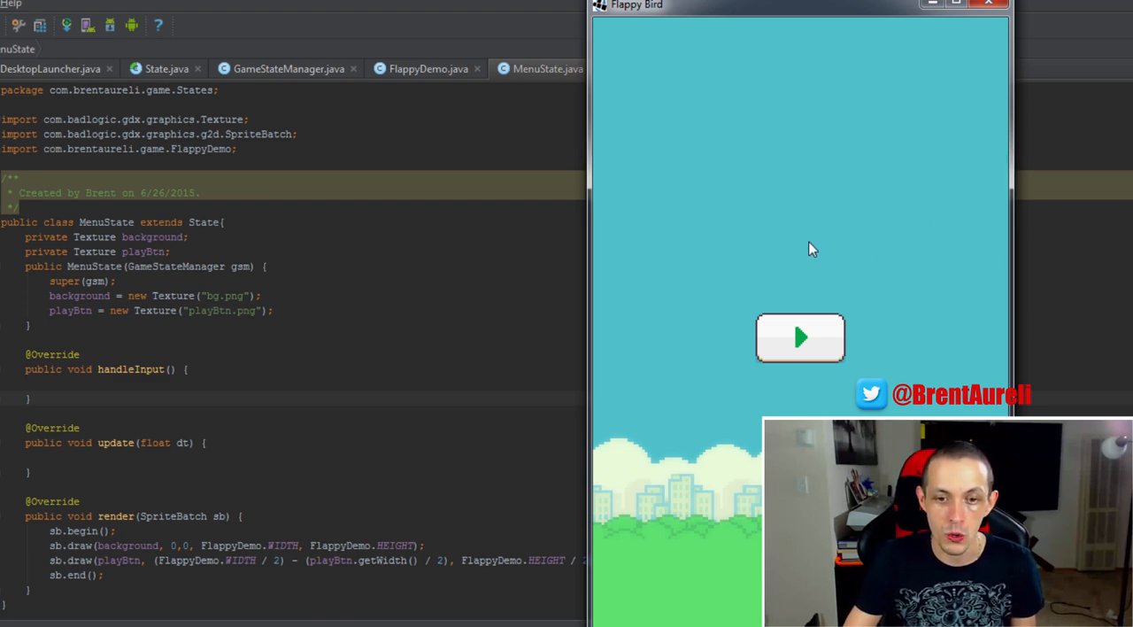
{"action": "mouse_move", "coordinate": [808, 311]}
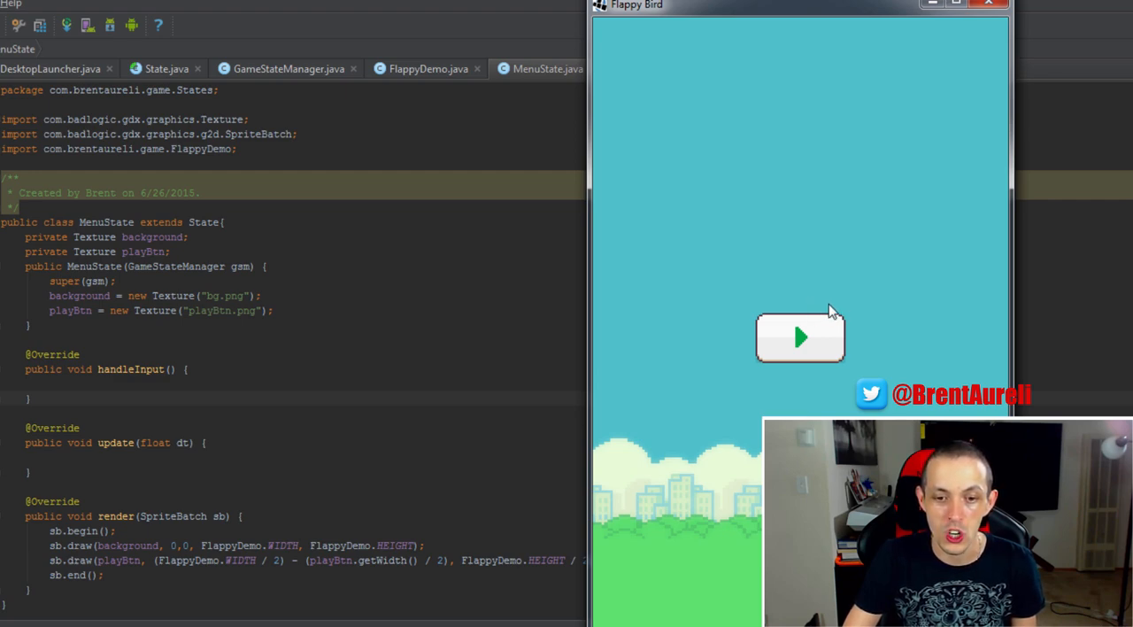
{"action": "mouse_move", "coordinate": [880, 312]}
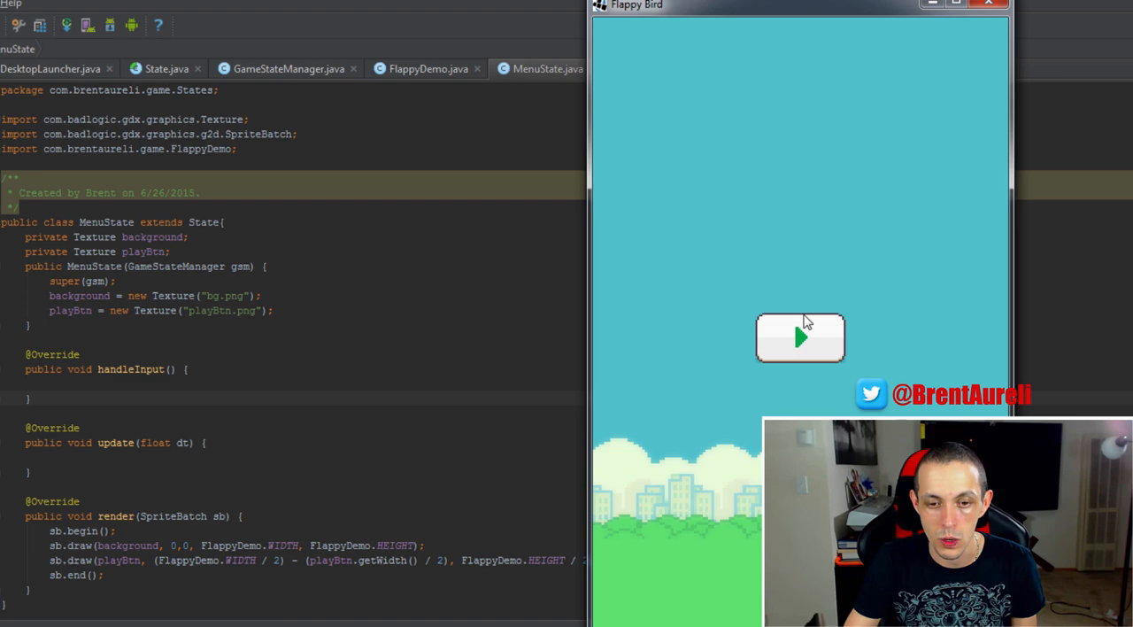
{"action": "mouse_move", "coordinate": [759, 321]}
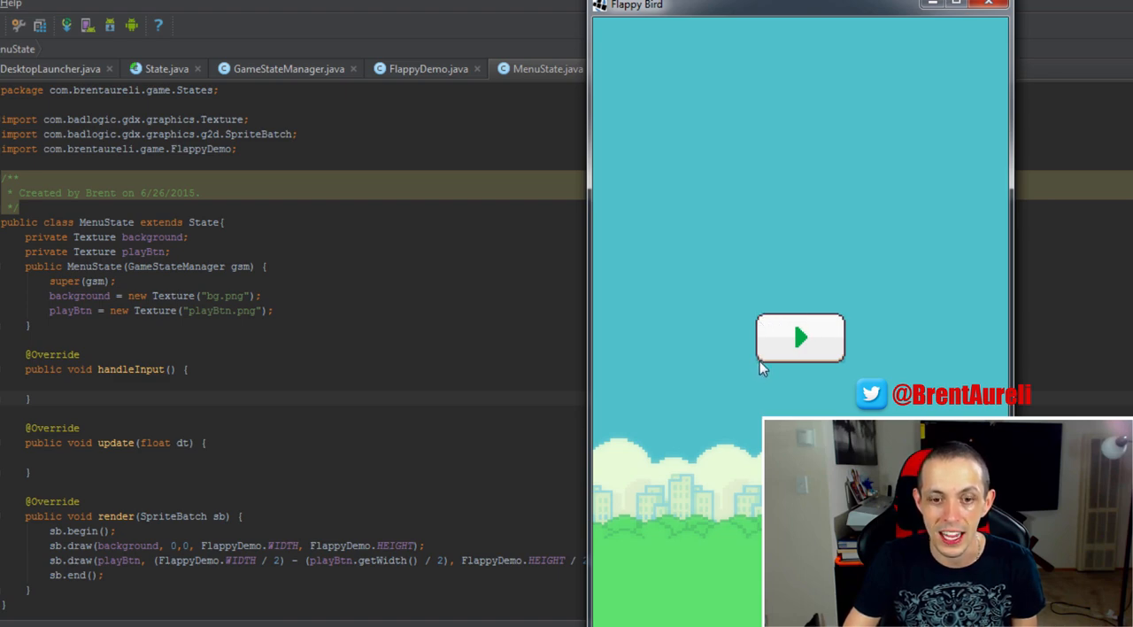
{"action": "mouse_move", "coordinate": [801, 369]}
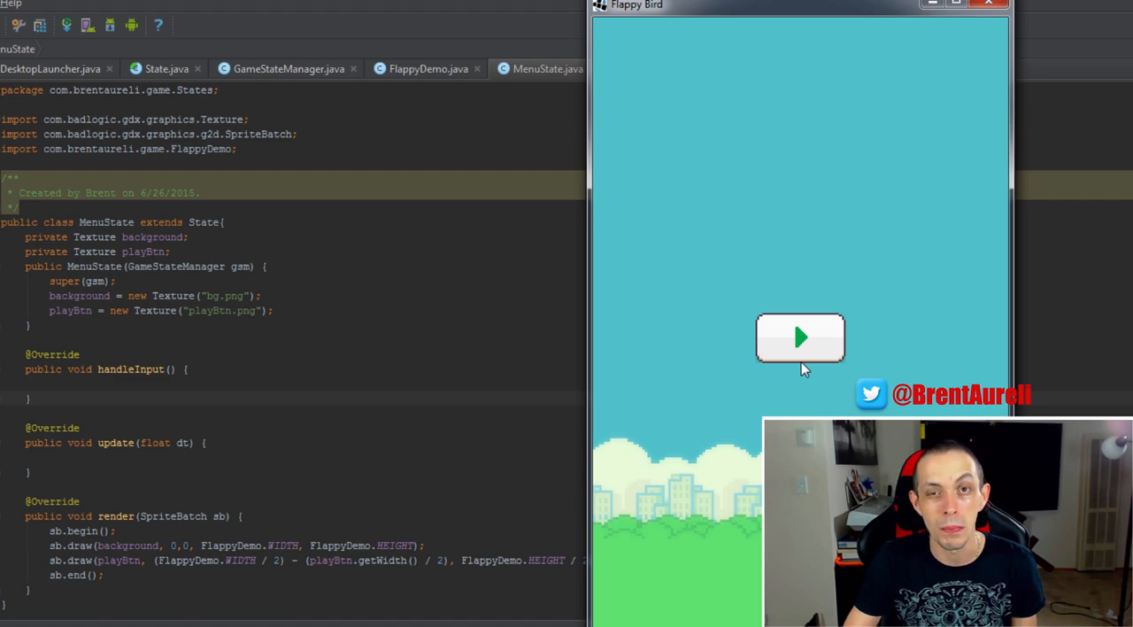
{"action": "mouse_move", "coordinate": [772, 368]}
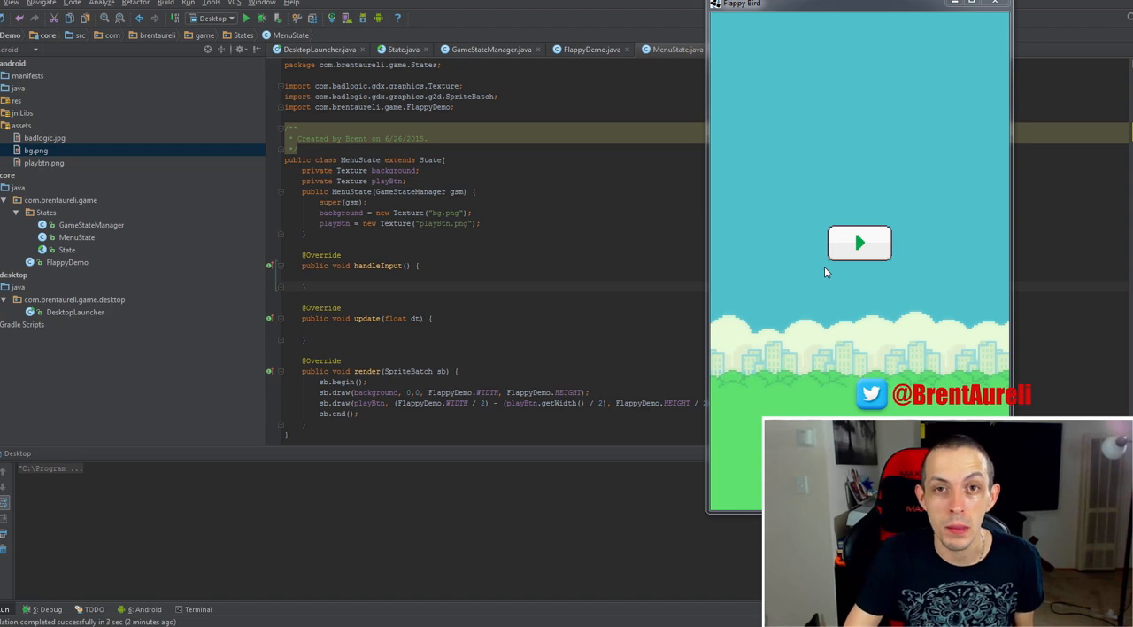
{"action": "mouse_move", "coordinate": [828, 268]}
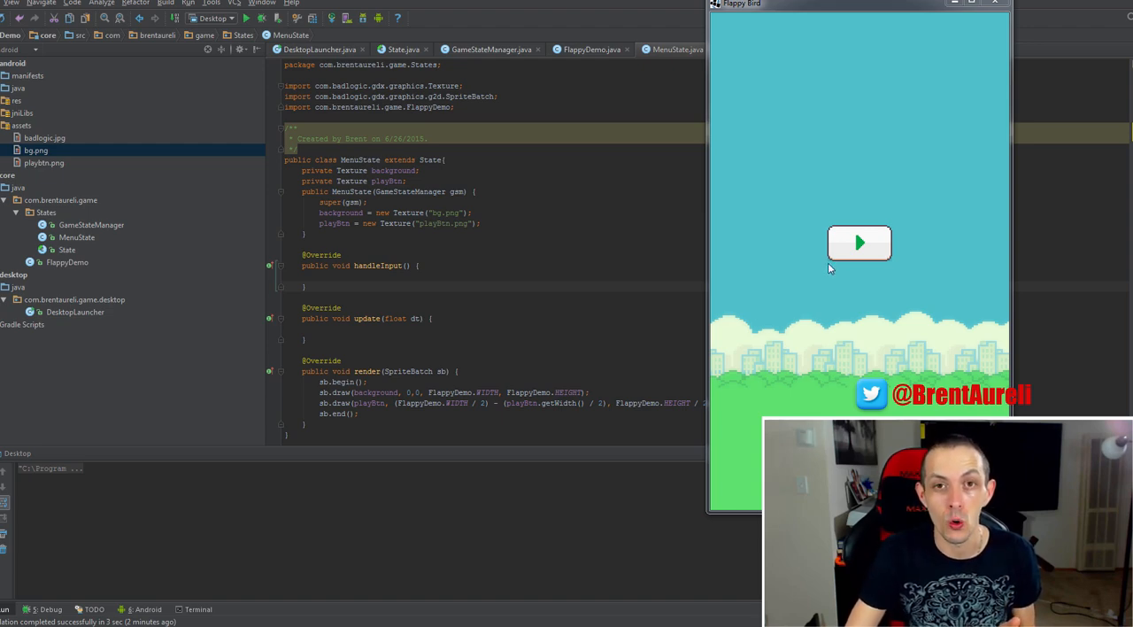